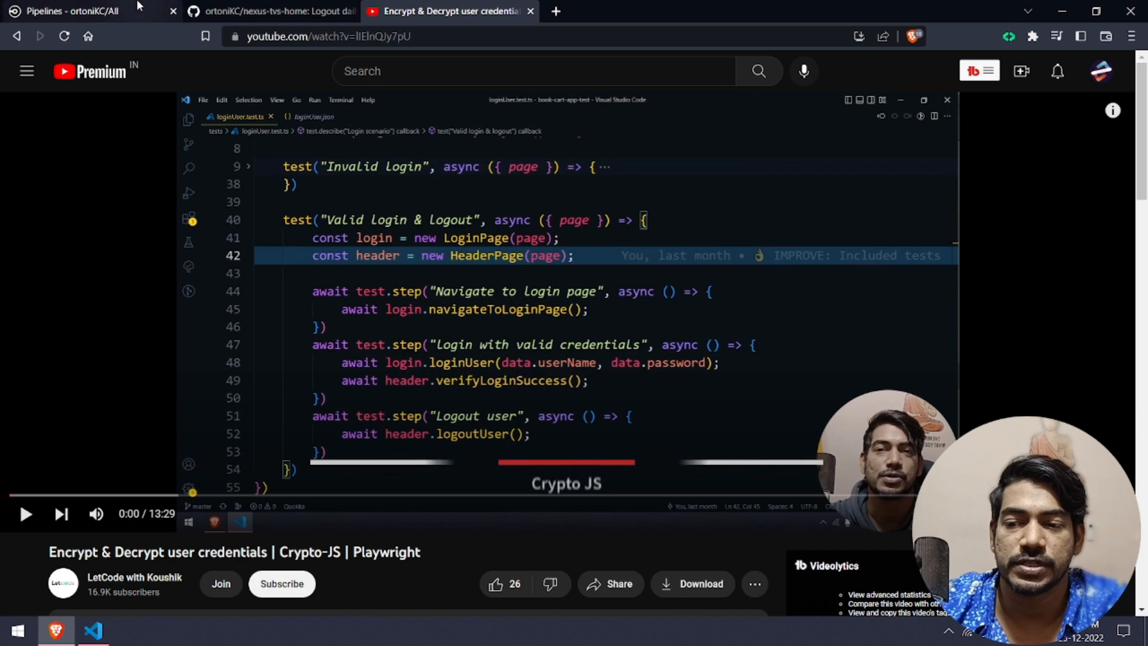
- Review the All Pipelines list with the failed playwright-book-cart-app run, then switch to VS Code
click(78, 11)
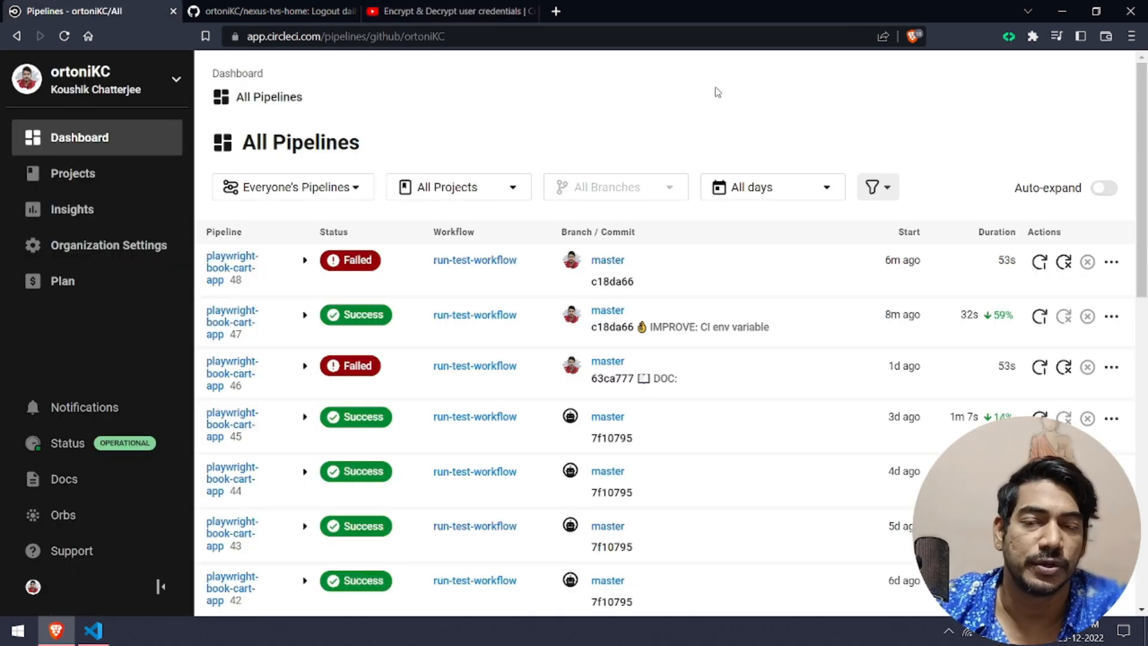
mouse_move(106, 609)
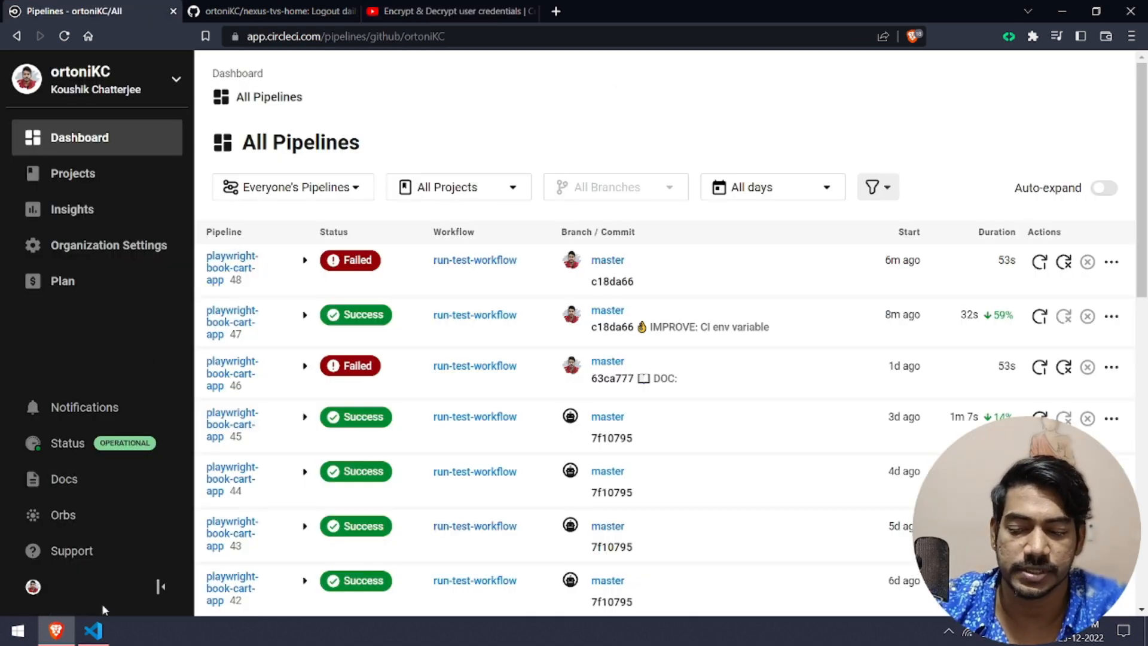
click(94, 629)
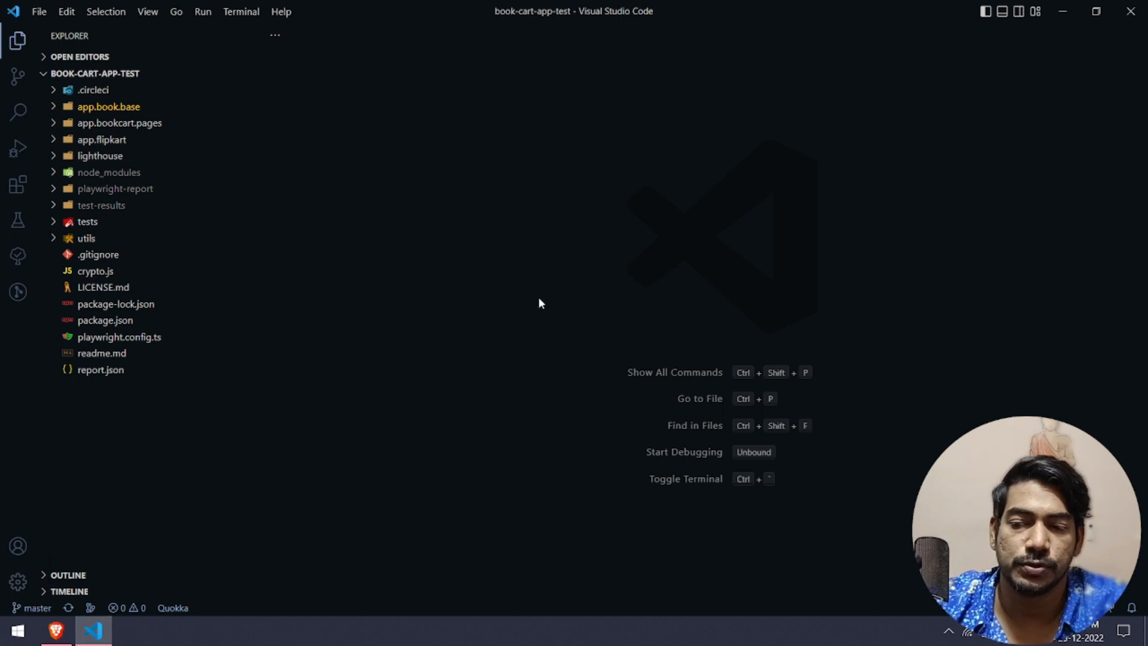
- Show playwright.config.ts, then loginUser.test.ts highlighting getDecryptedValue and its process.env.SECRET_KEY reference
click(119, 337)
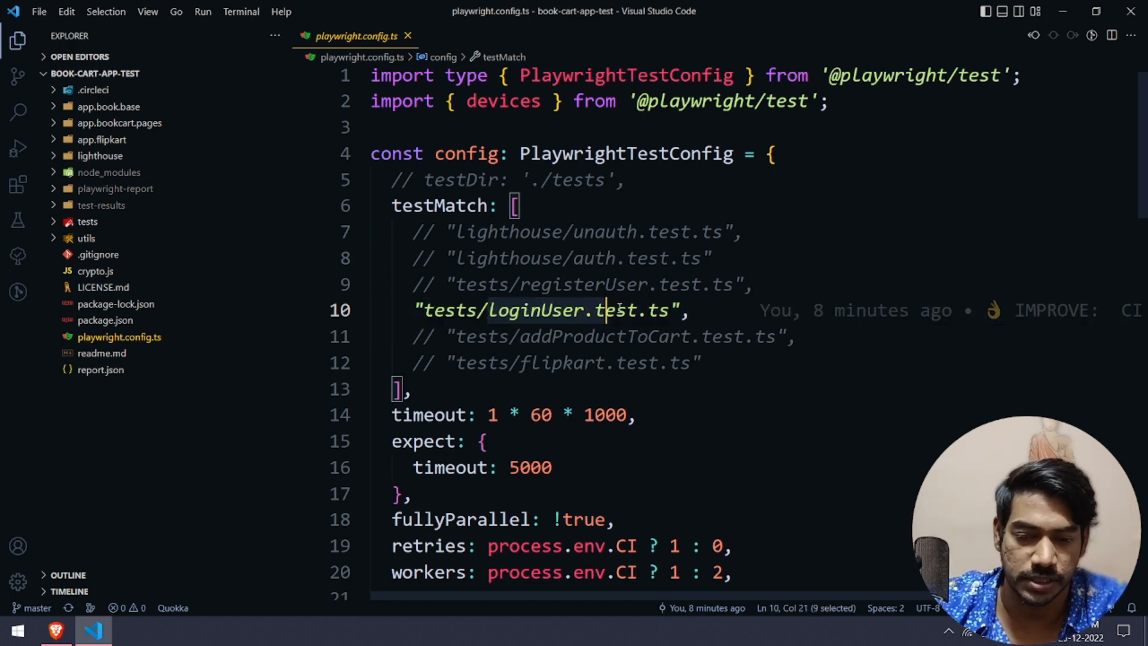
key(Ctrl+P)
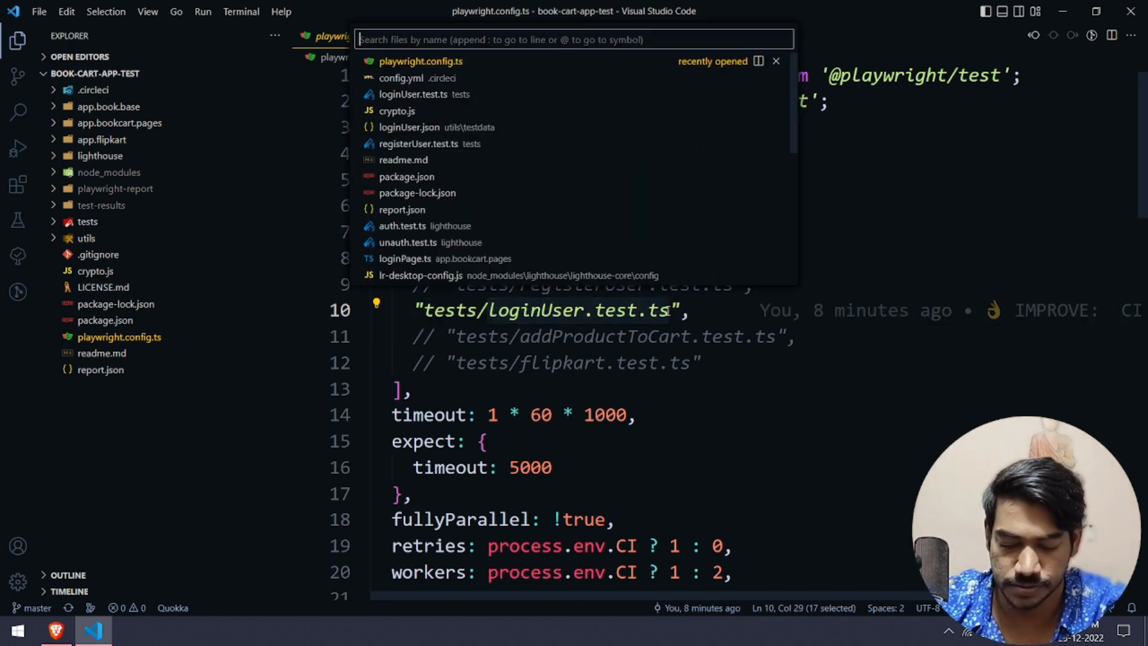
click(409, 93)
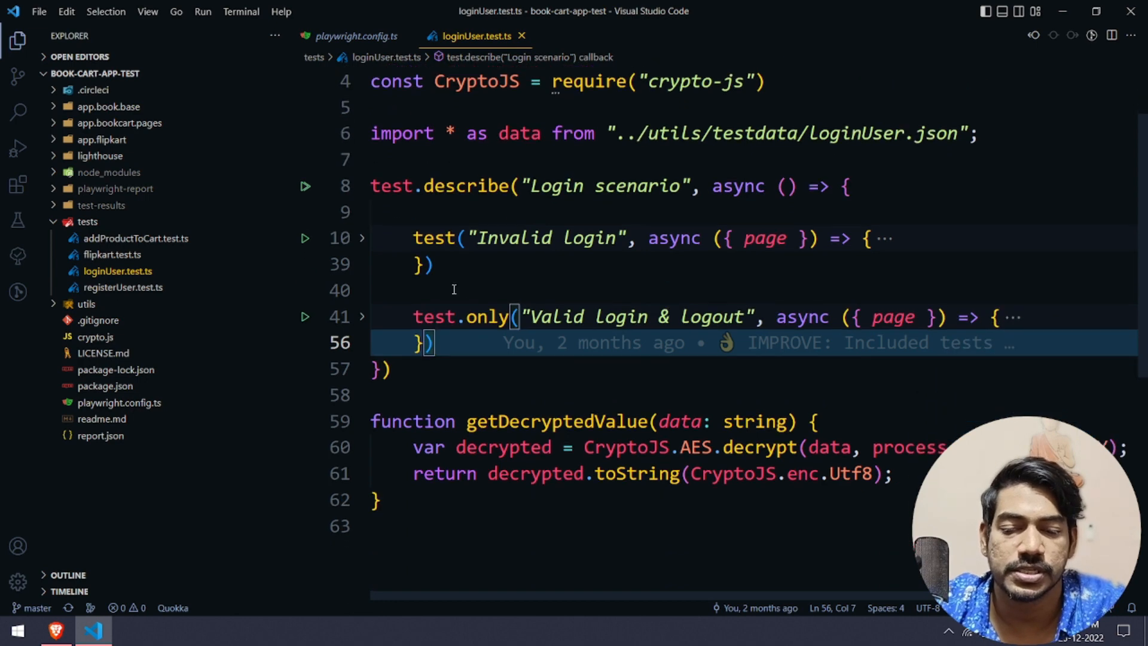
double_click(487, 316)
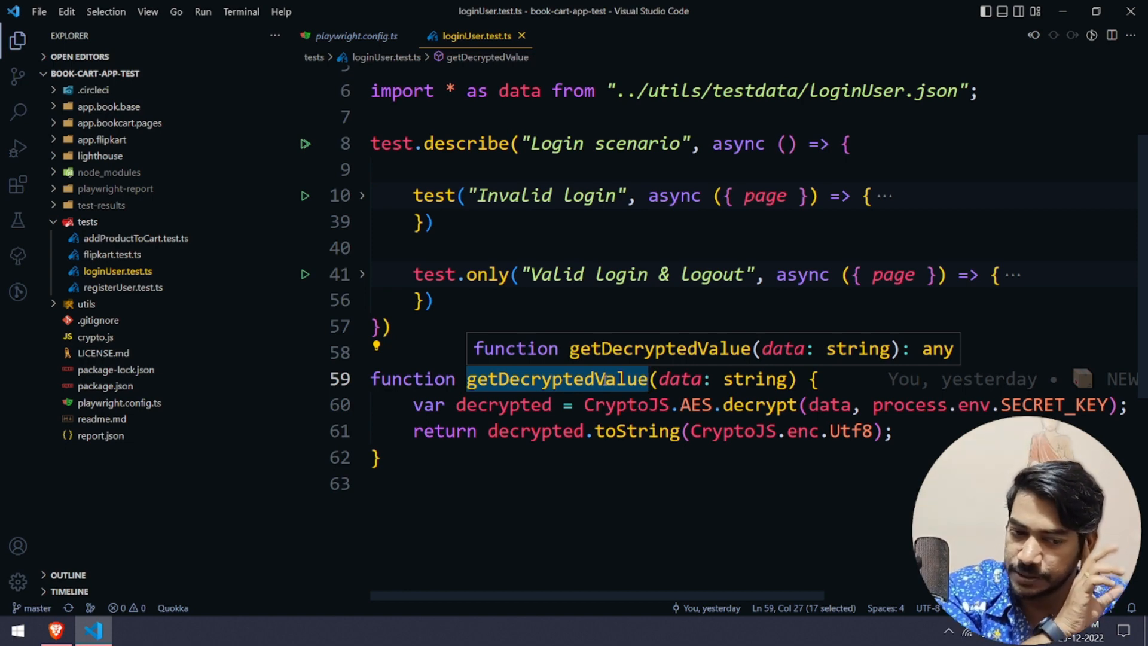
double_click(1055, 404)
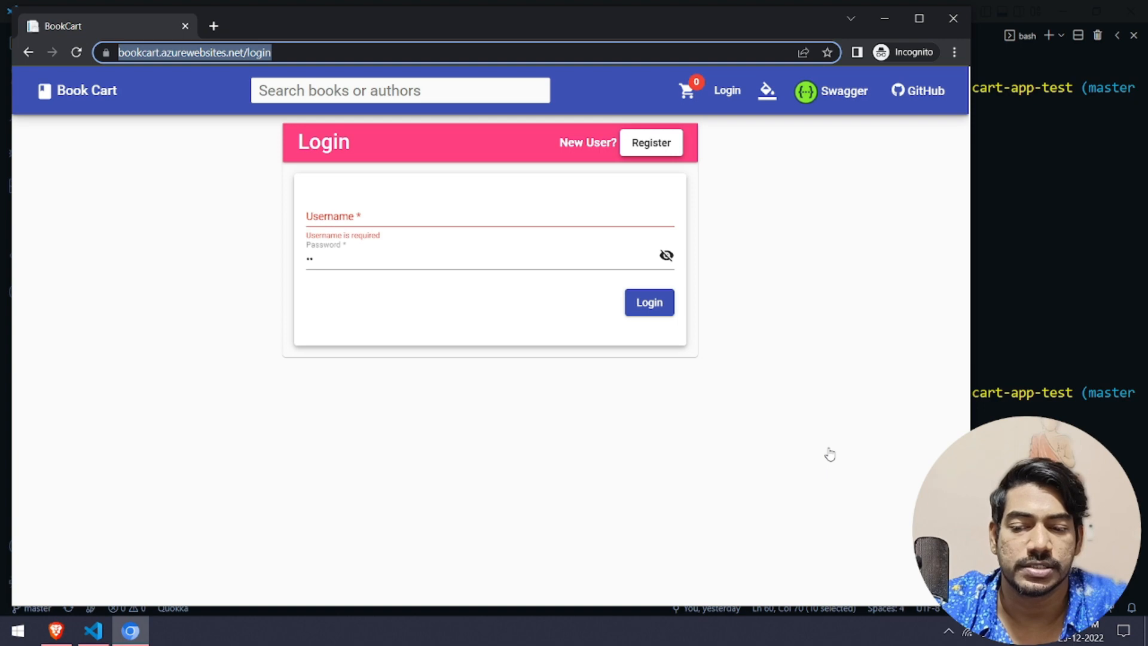
- Show the failed 'Valid login & logout' test's toBeVisible timeout error and its call log lines
click(92, 629)
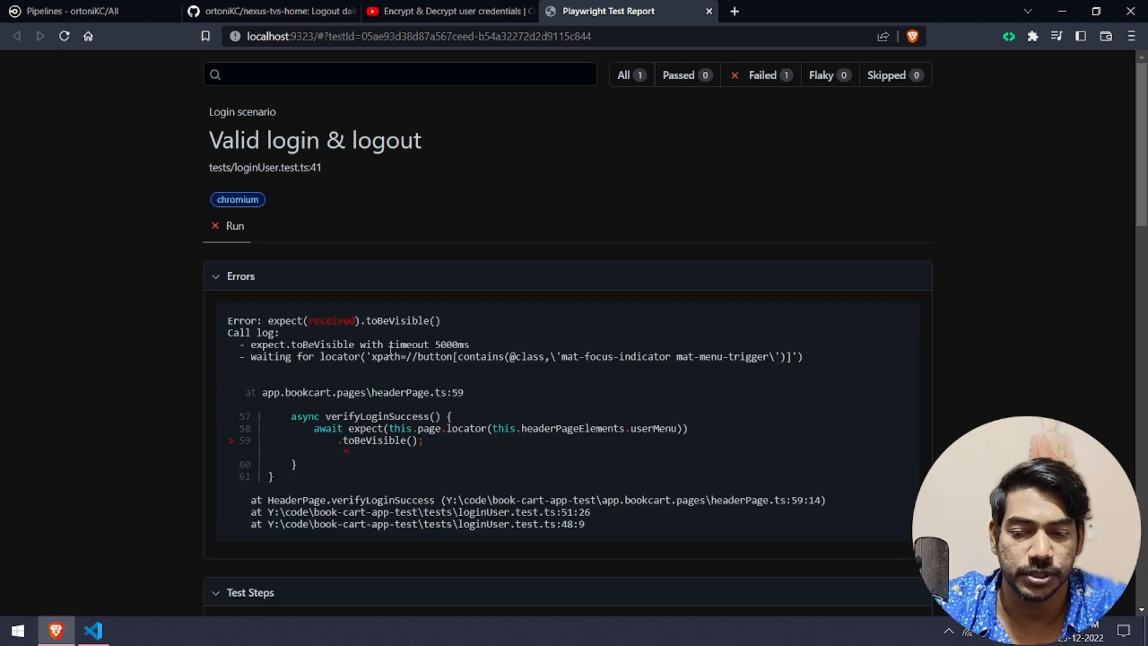
drag(272, 321, 440, 320)
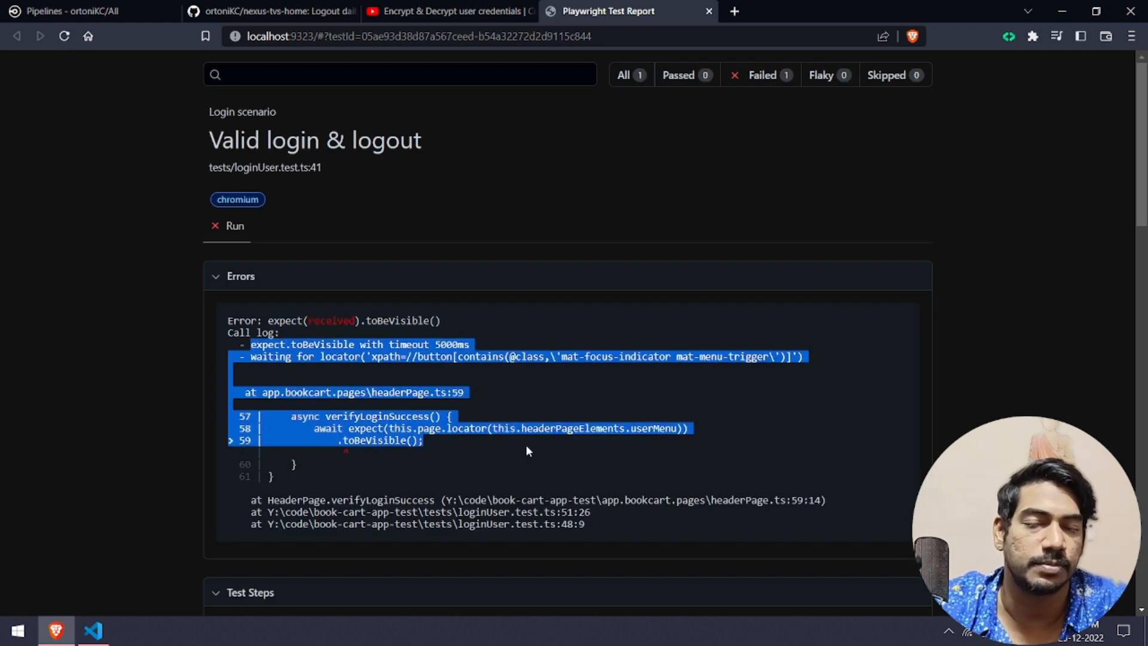
click(727, 385)
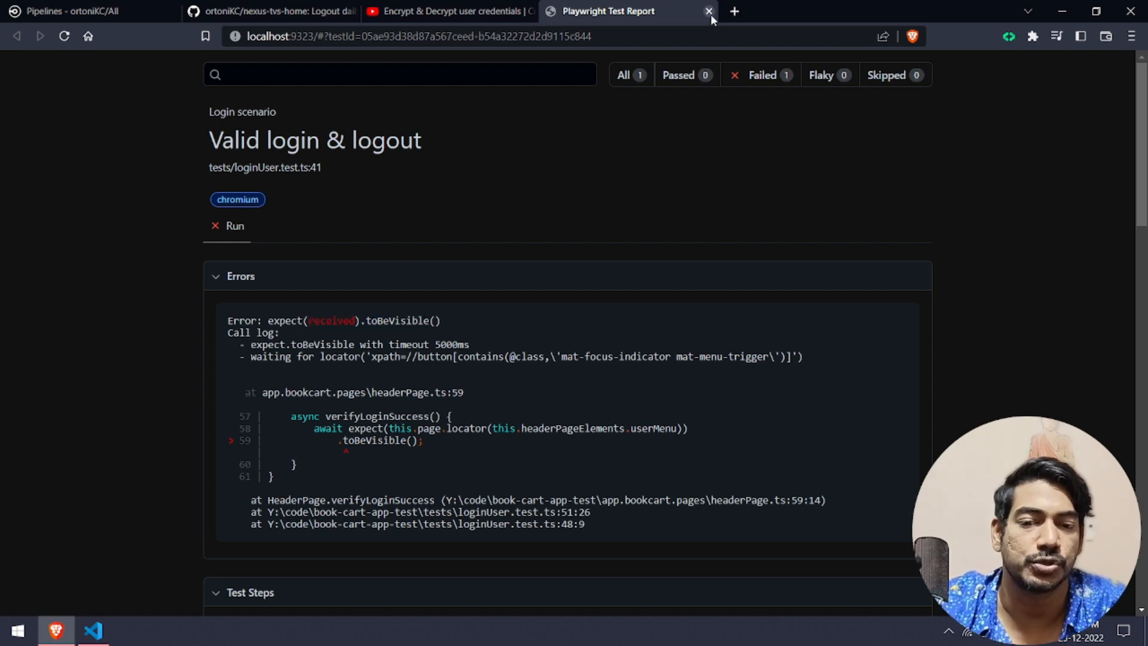
- Close the report and video tabs, return to All Pipelines, and switch to config.yml in VS Code
click(711, 11)
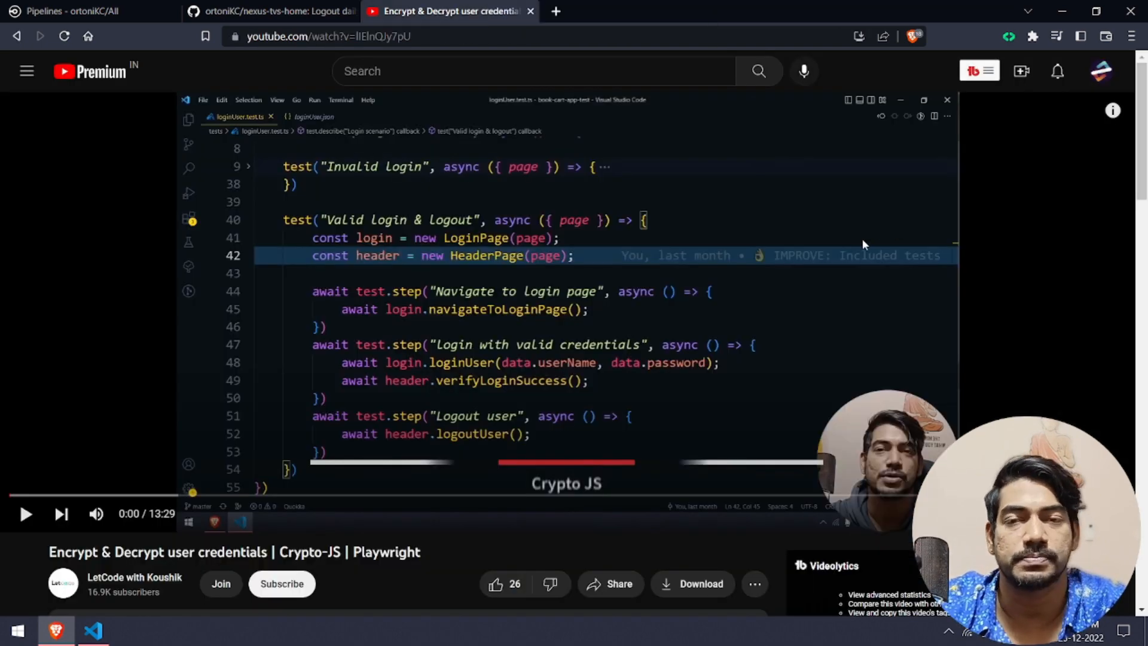
click(78, 11)
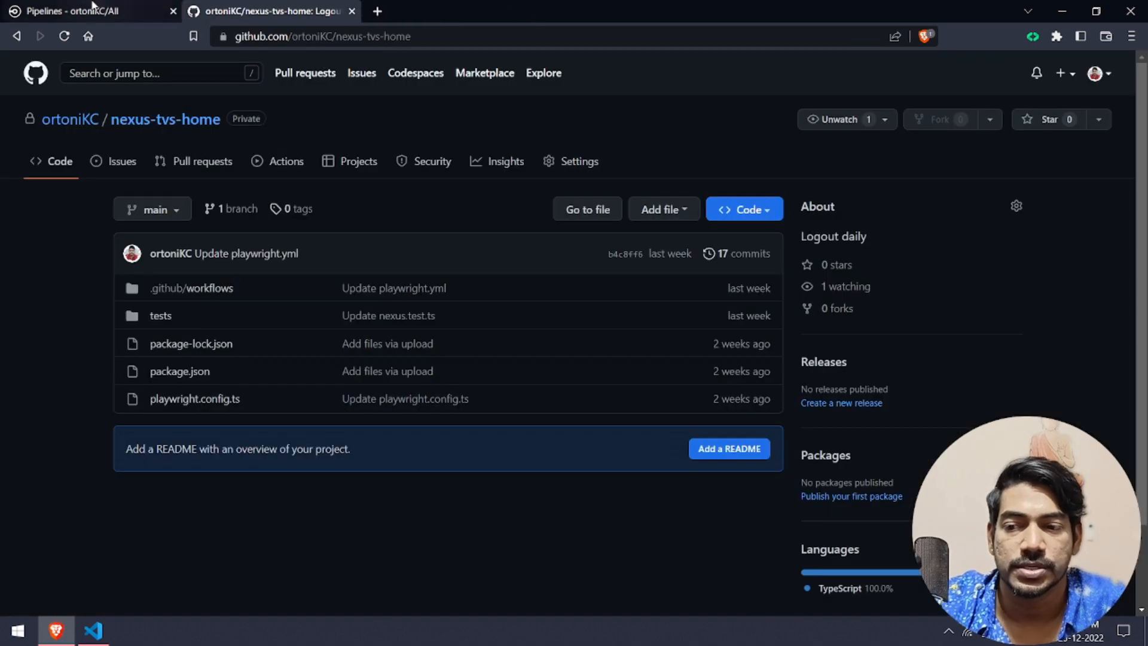
click(90, 11)
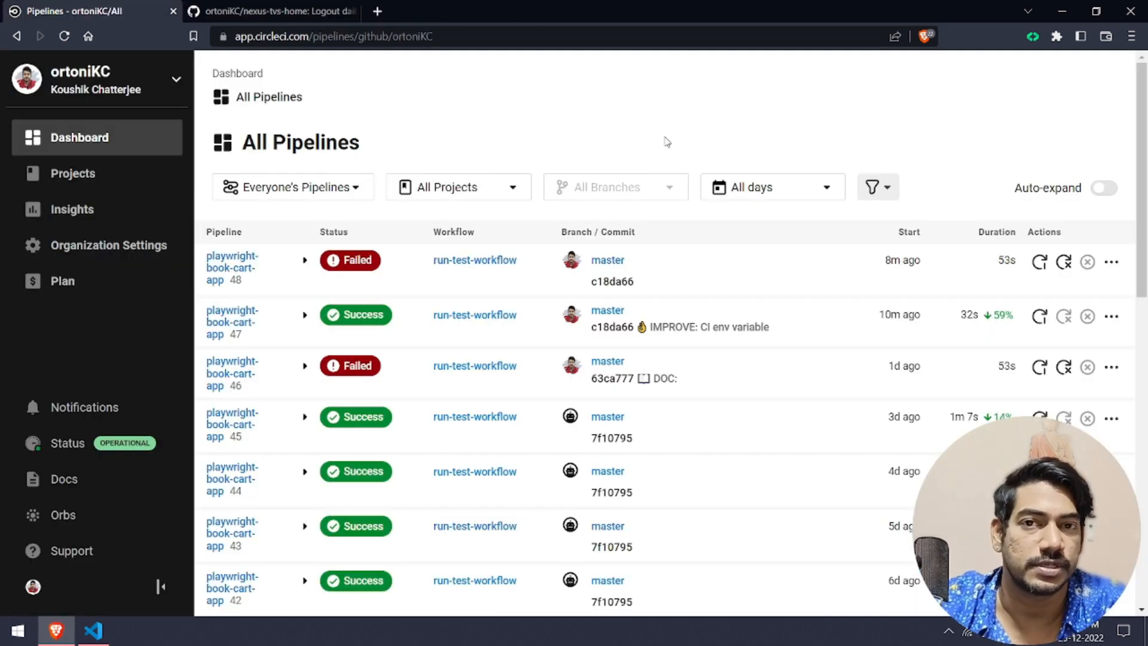
click(93, 629)
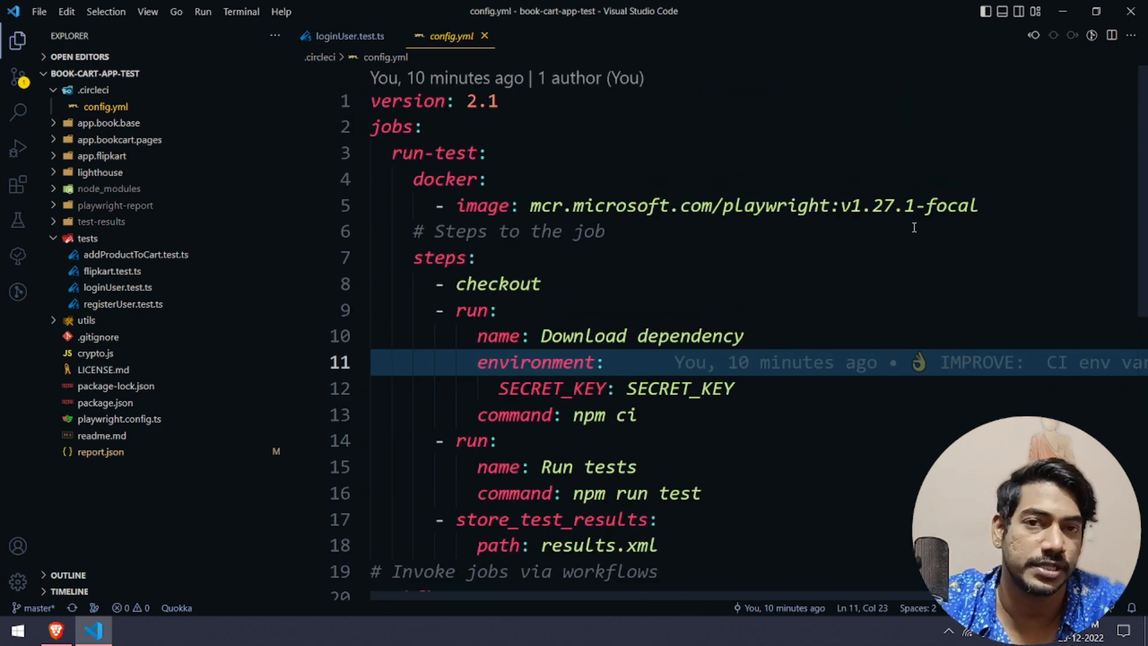
- Match the SECRET_KEY environment entry in config.yml against its use in loginUser.test.ts
scroll(down, 3)
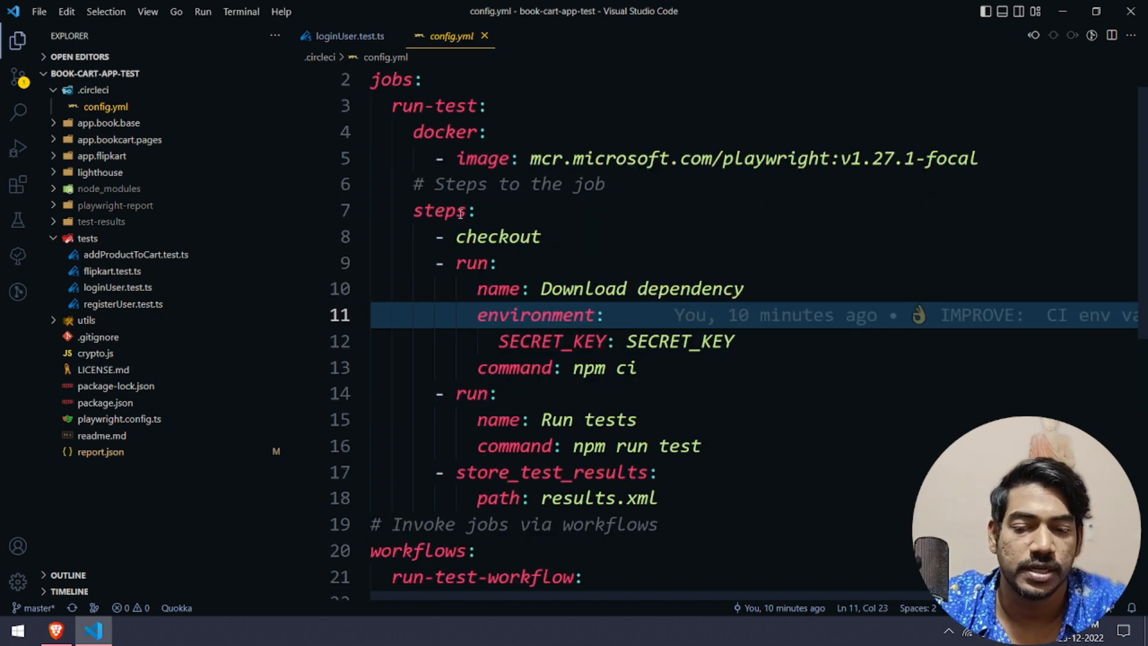
double_click(497, 237)
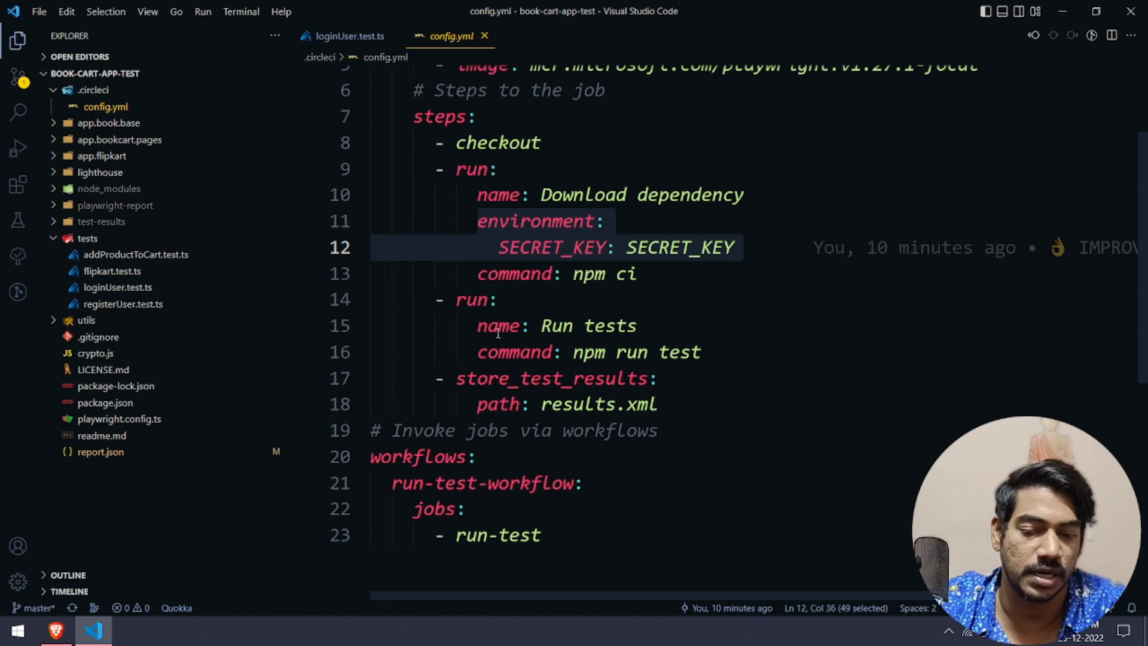
mouse_move(644, 326)
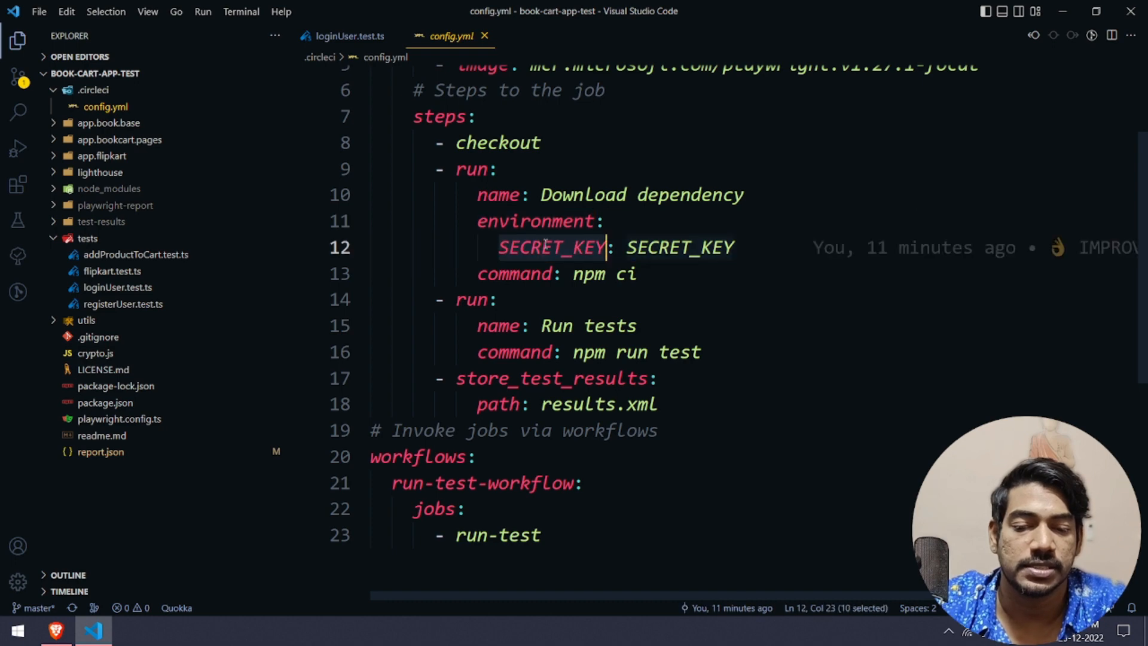
click(343, 36)
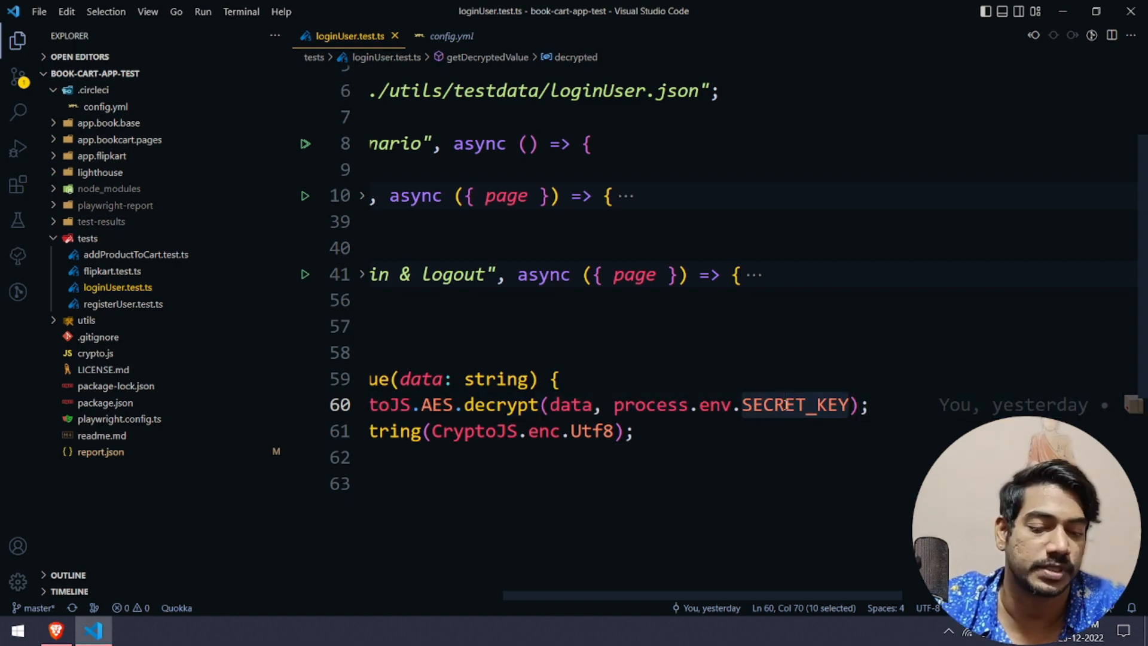
mouse_move(407, 21)
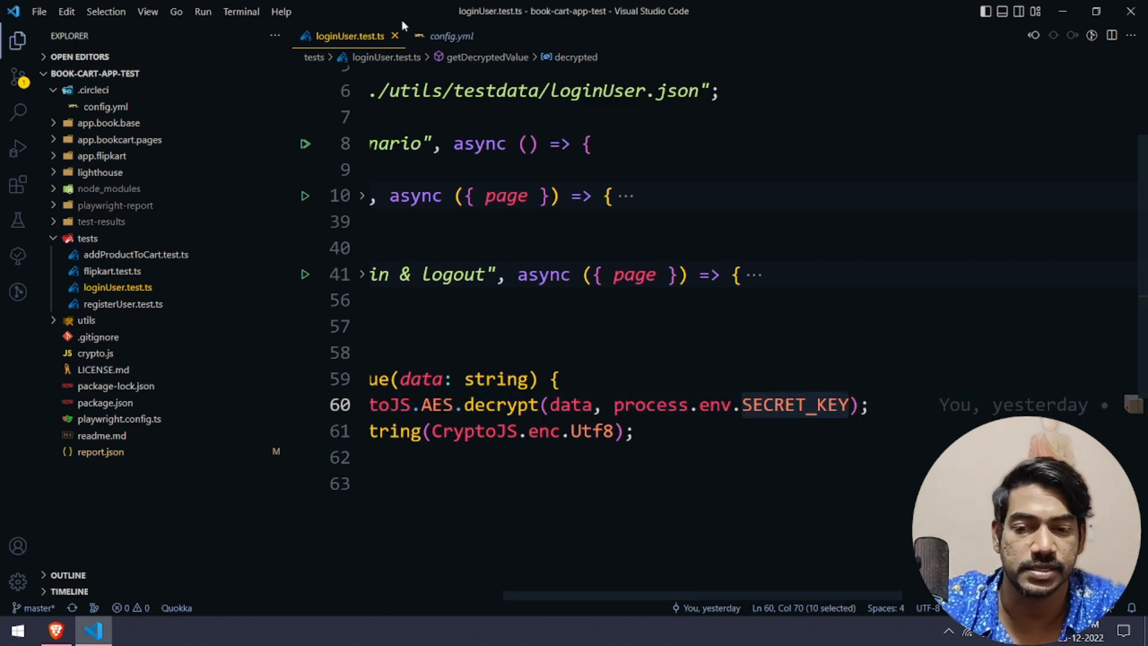
mouse_move(795, 404)
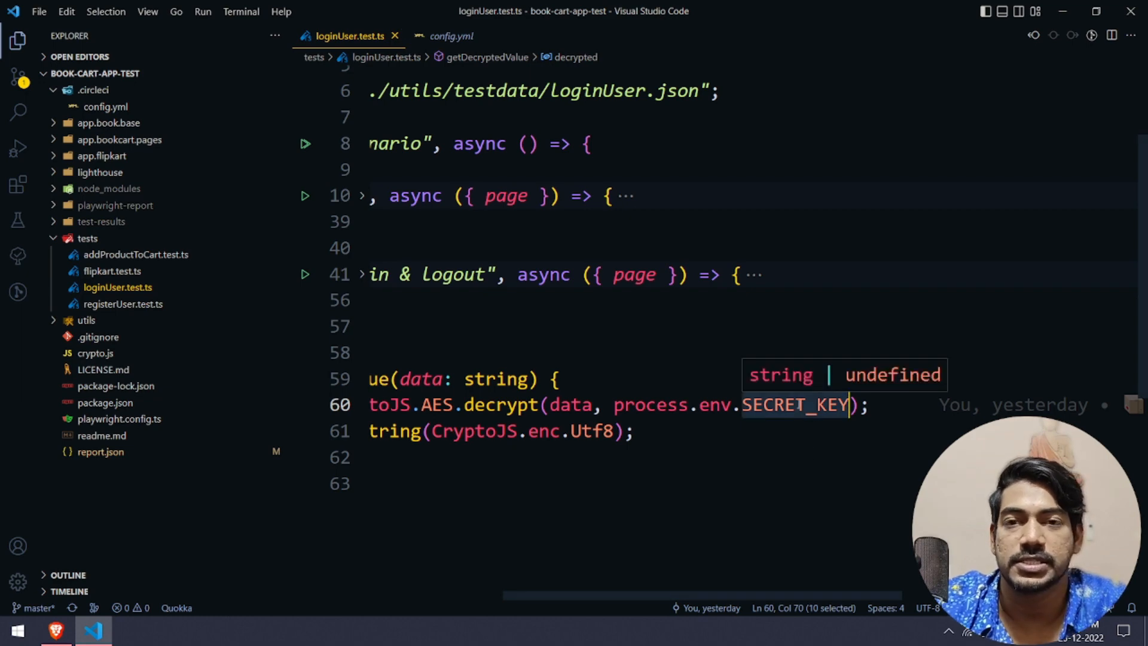
click(449, 36)
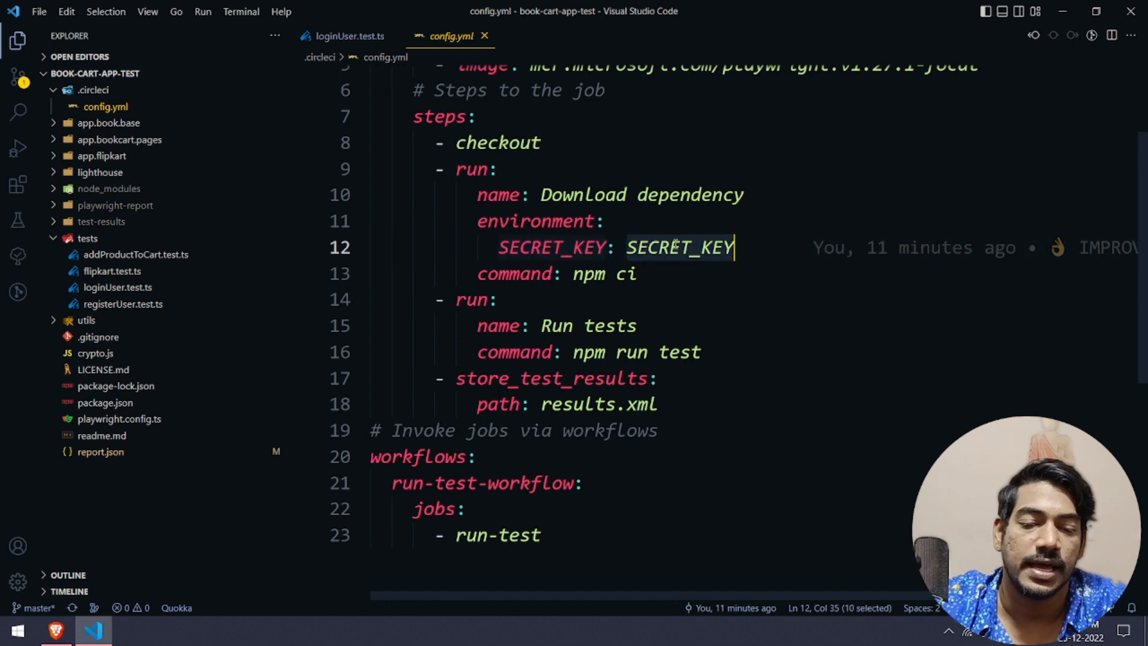
mouse_move(742, 310)
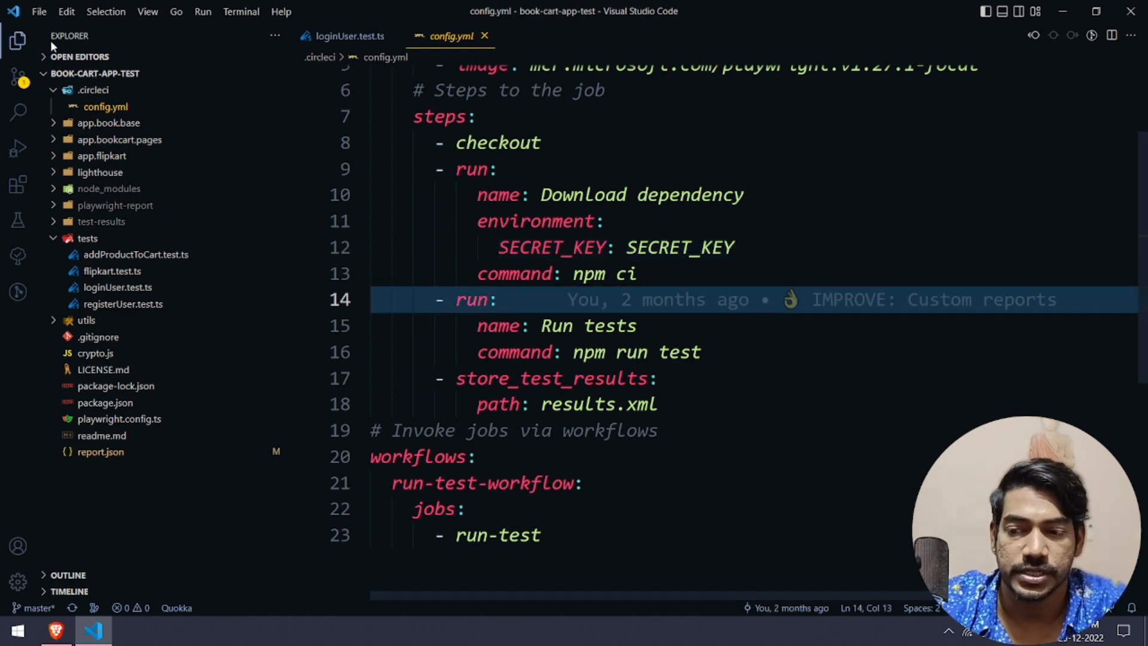
- Show the pending Source Control changes and return to the CircleCI pipelines page
click(18, 93)
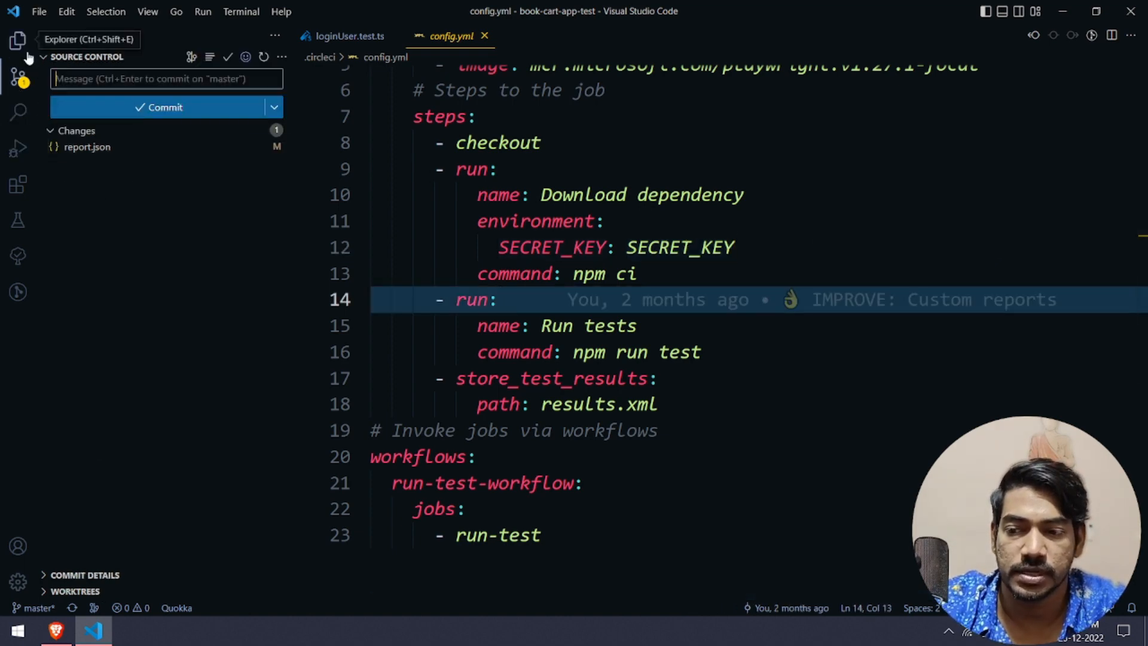
click(17, 40)
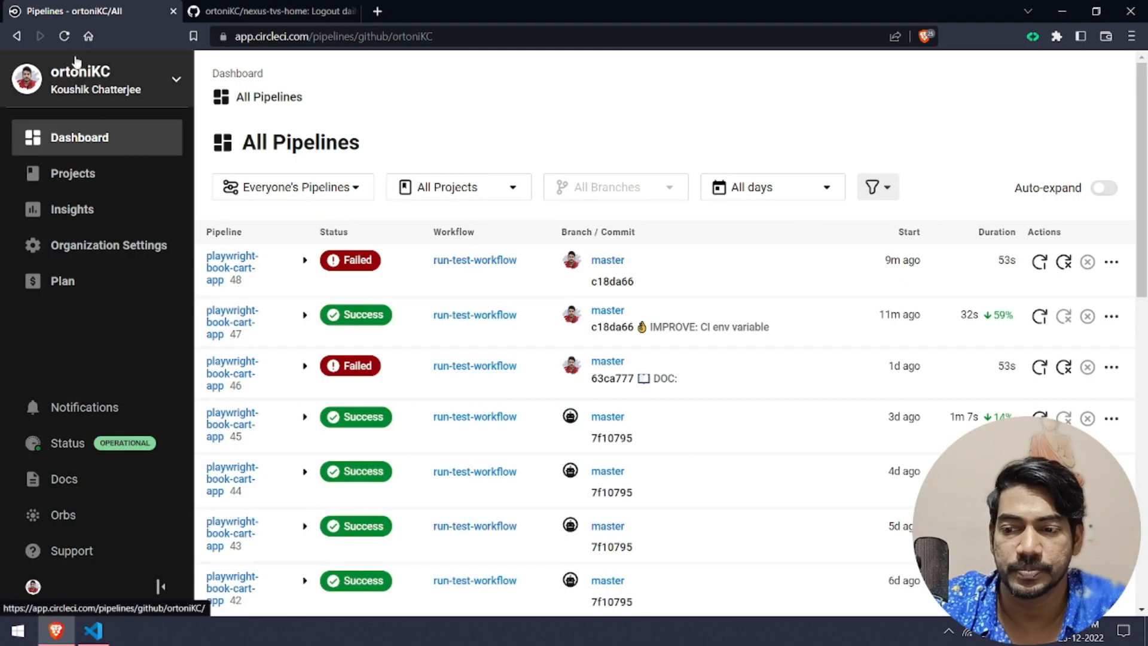
- Filter to playwright-book-cart-app and show its Project Settings Environment Variables list
click(82, 137)
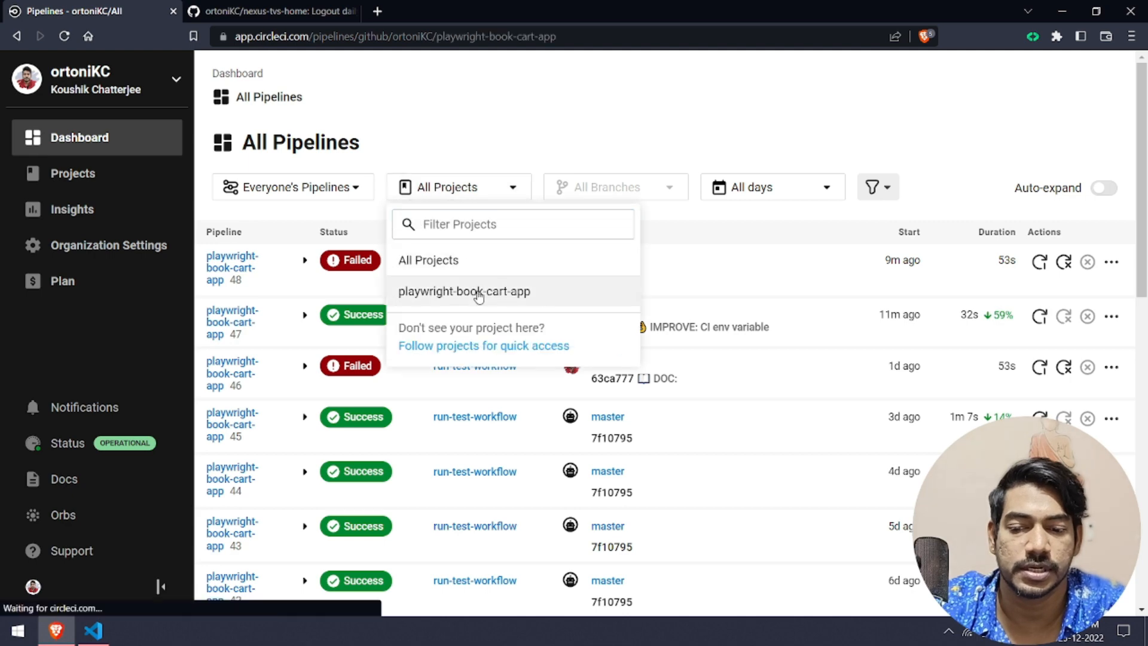
click(464, 291)
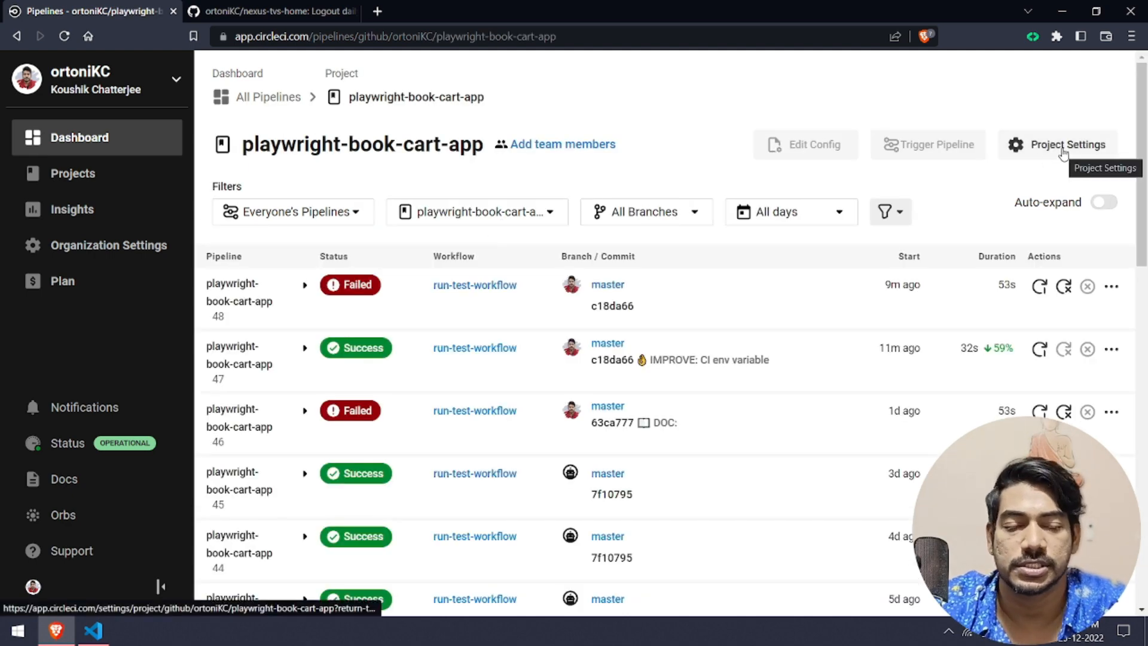
click(1068, 144)
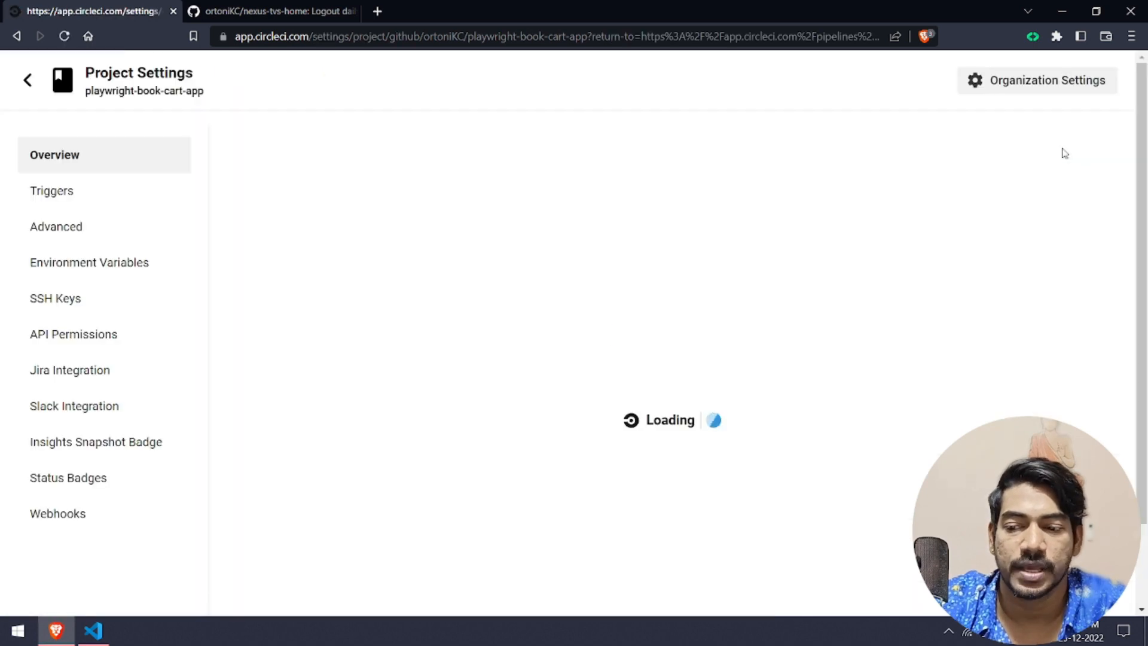
click(88, 262)
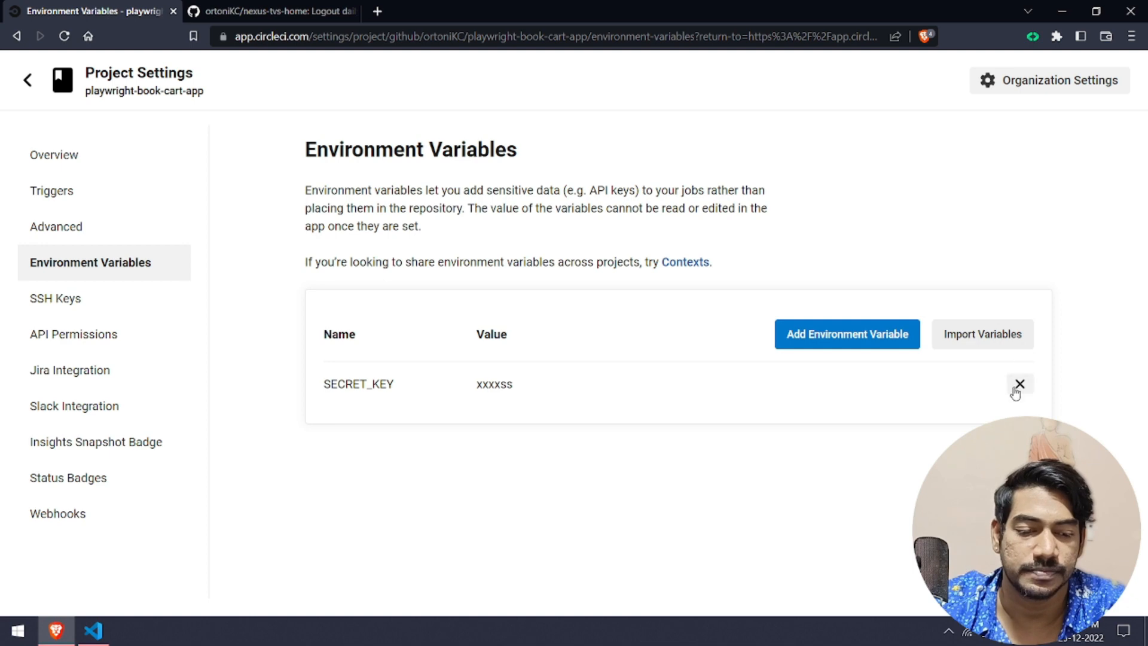
- Delete the SECRET_KEY variable, confirming with the word DELETE
click(1019, 382)
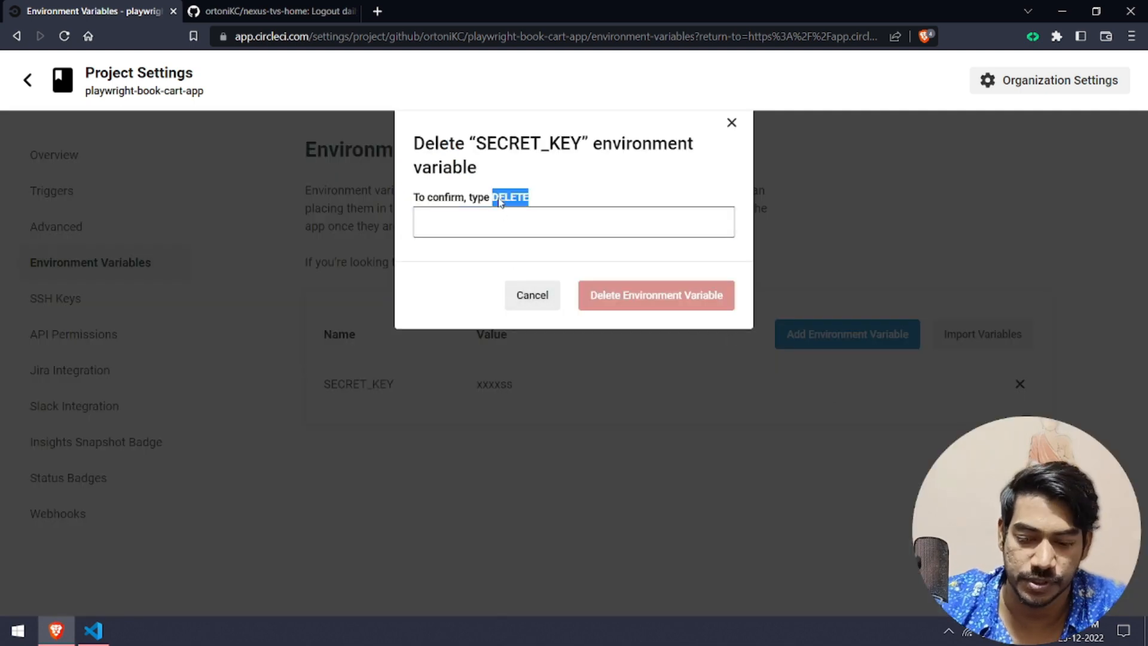
text(loginUser.test.ts)
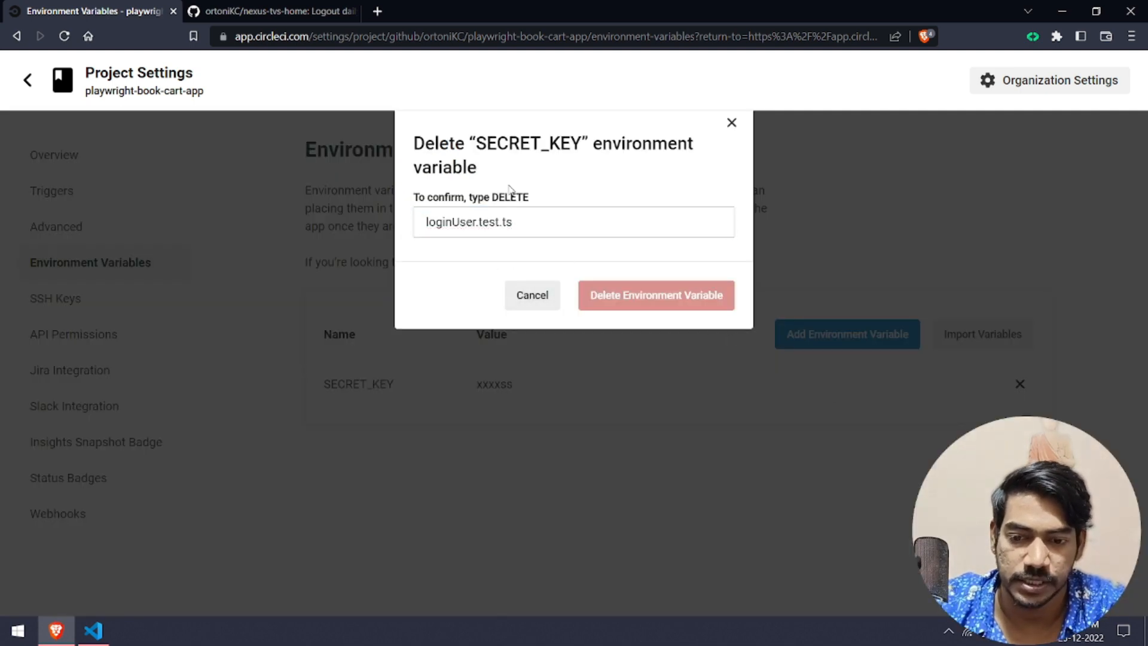
double_click(512, 197)
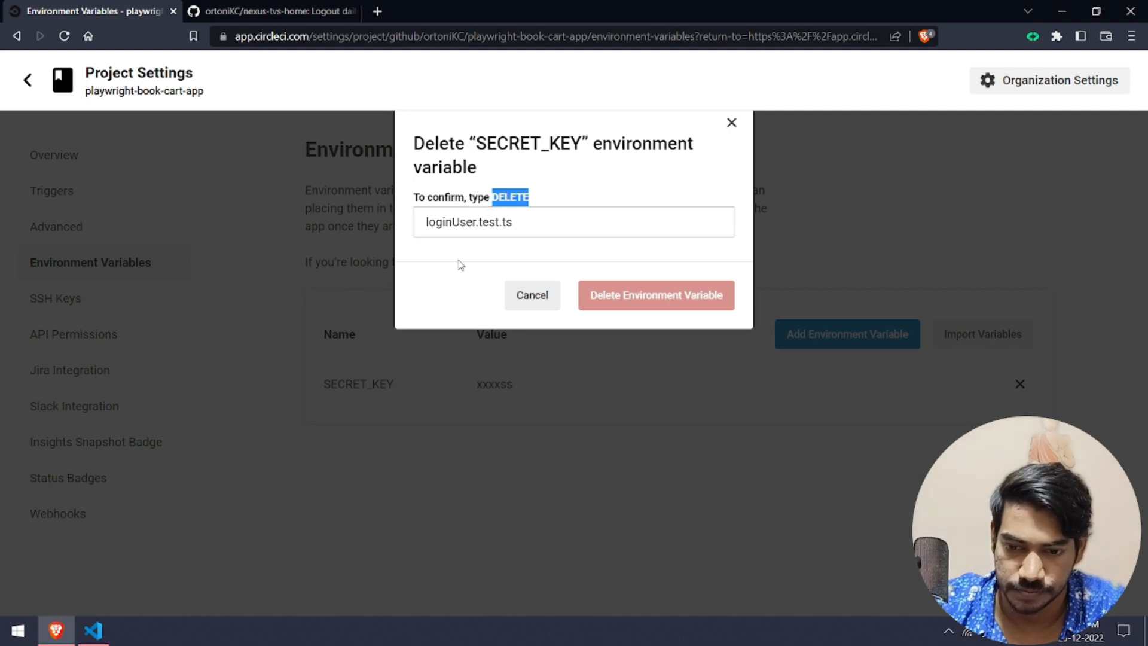
text(DELETE)
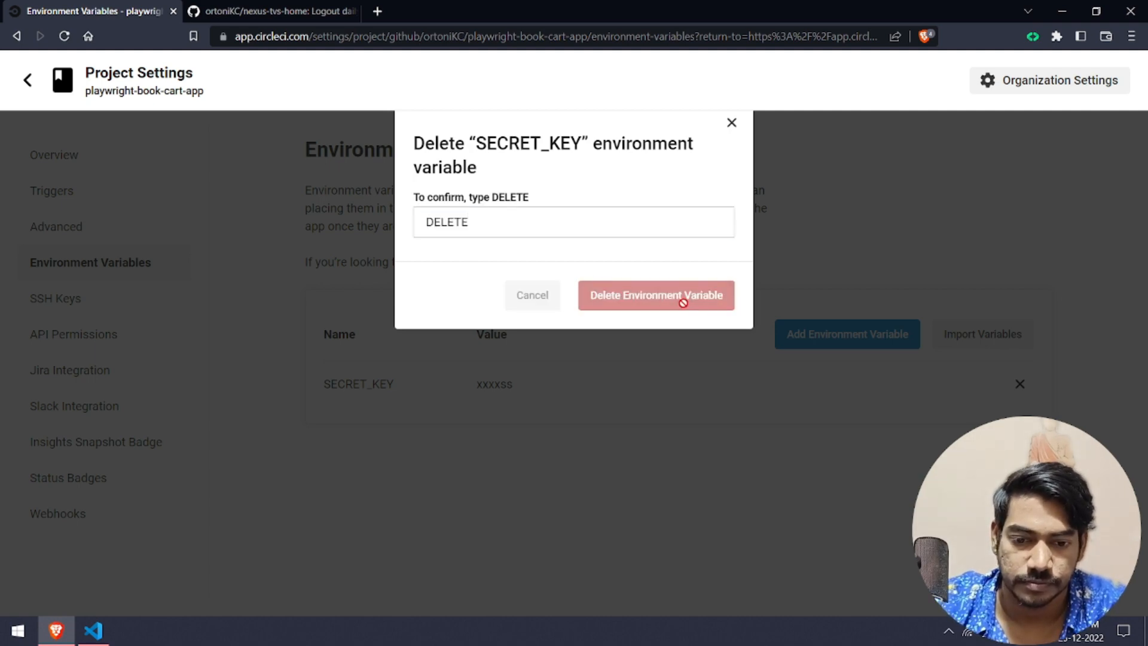
click(657, 294)
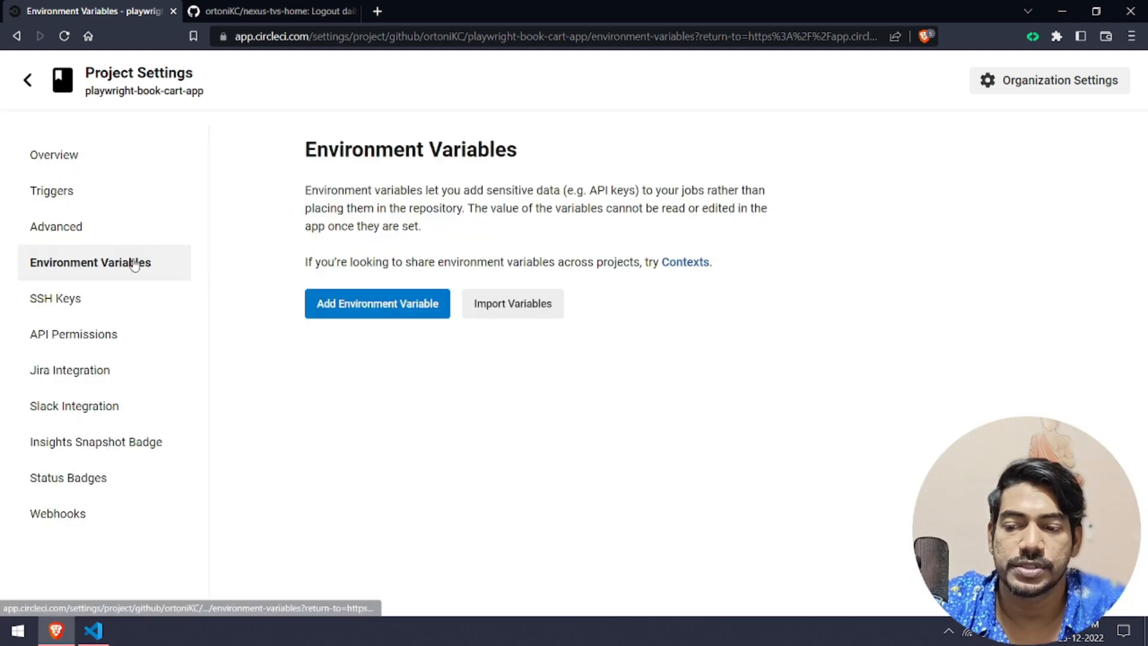
mouse_move(316, 369)
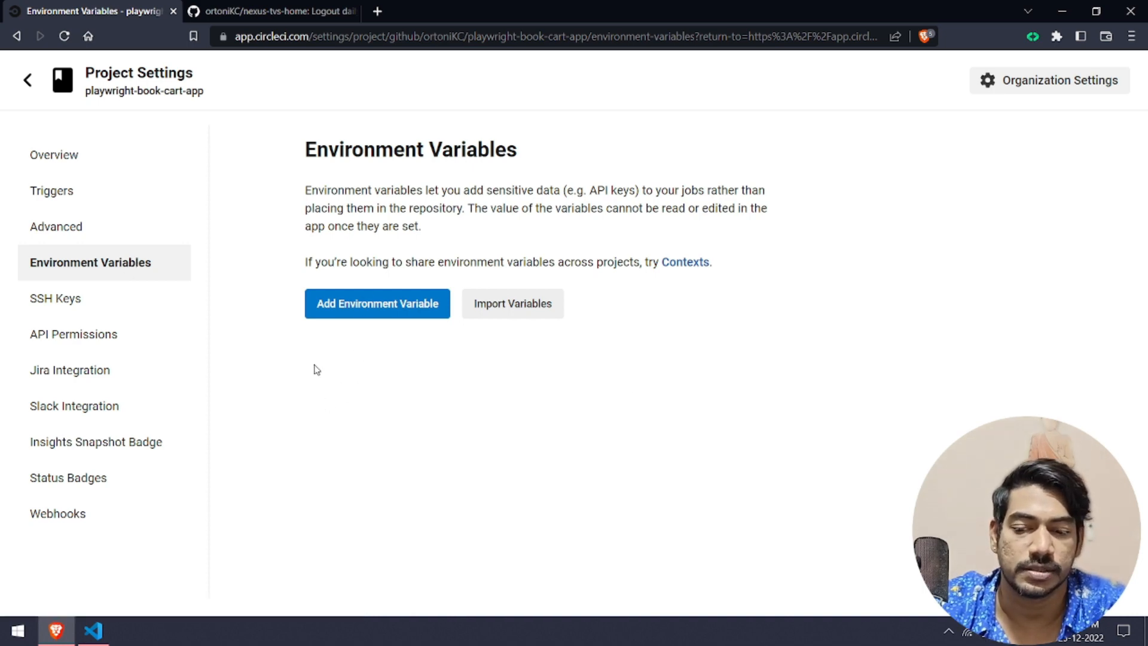
click(378, 304)
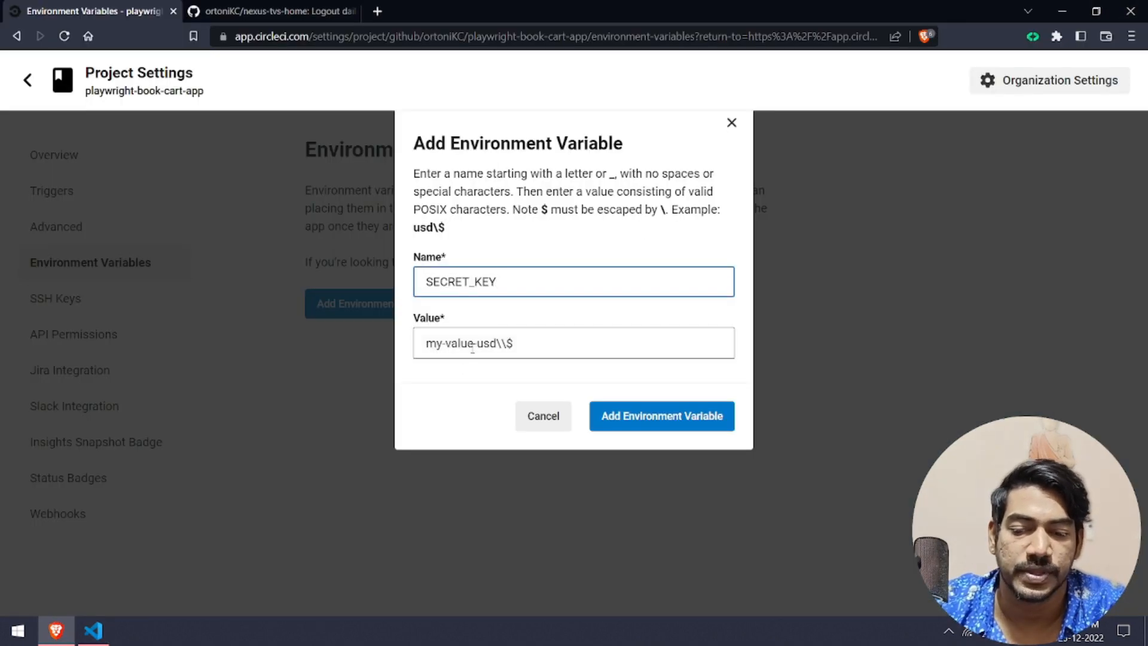
click(573, 342)
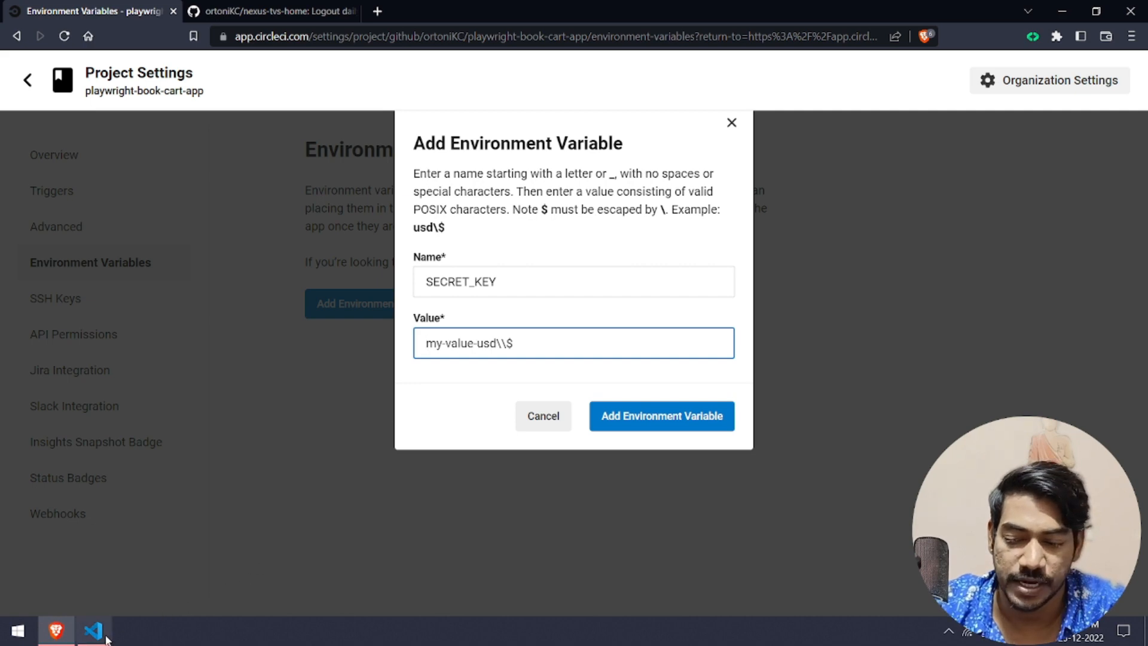
click(92, 629)
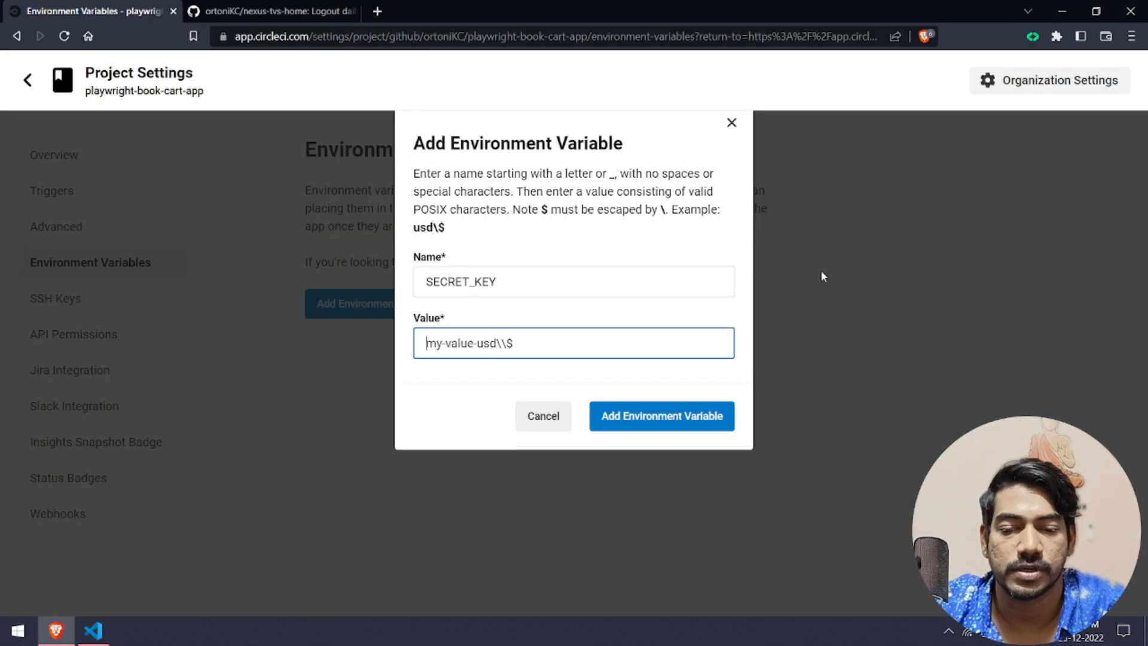
text(P)
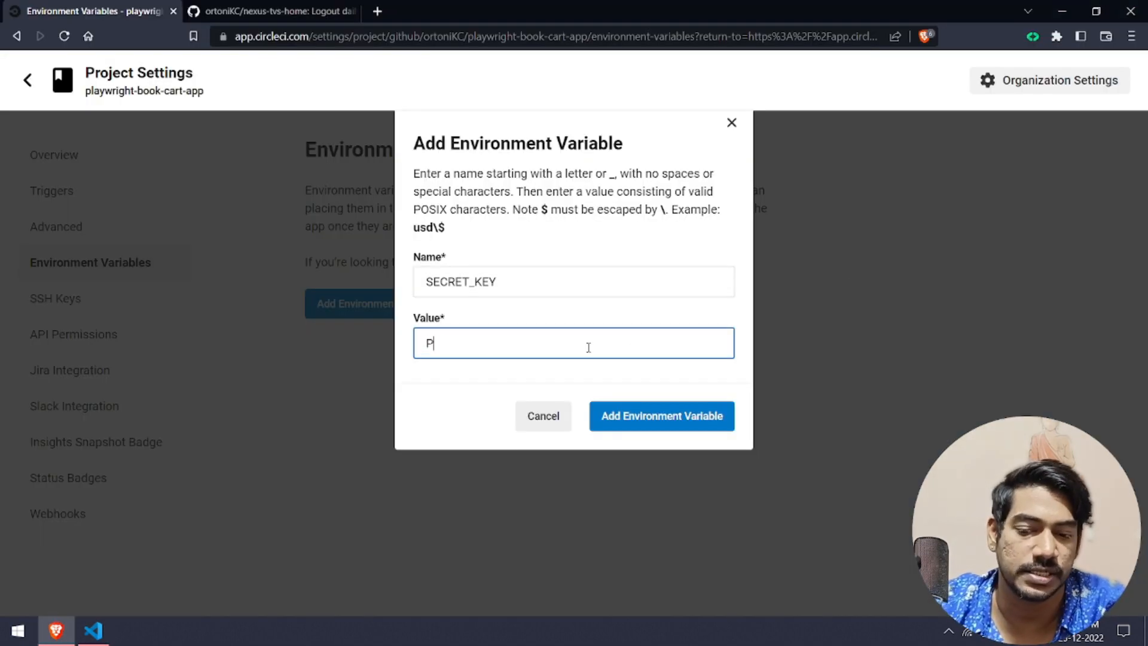
text(ass!2)
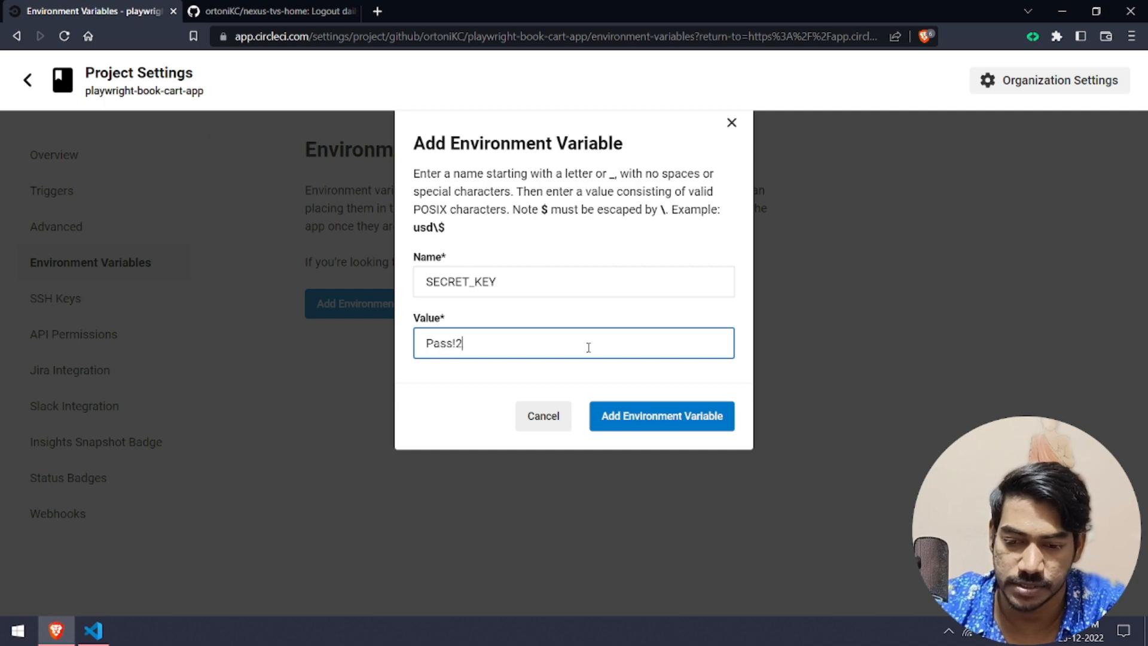
text(23$)
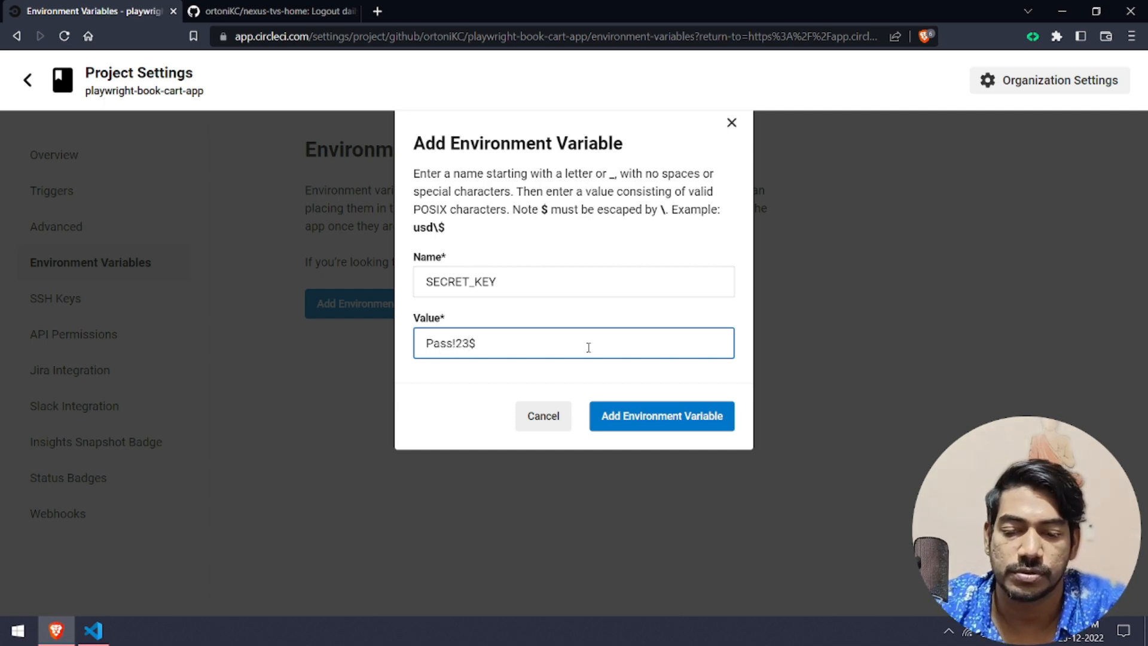
click(92, 631)
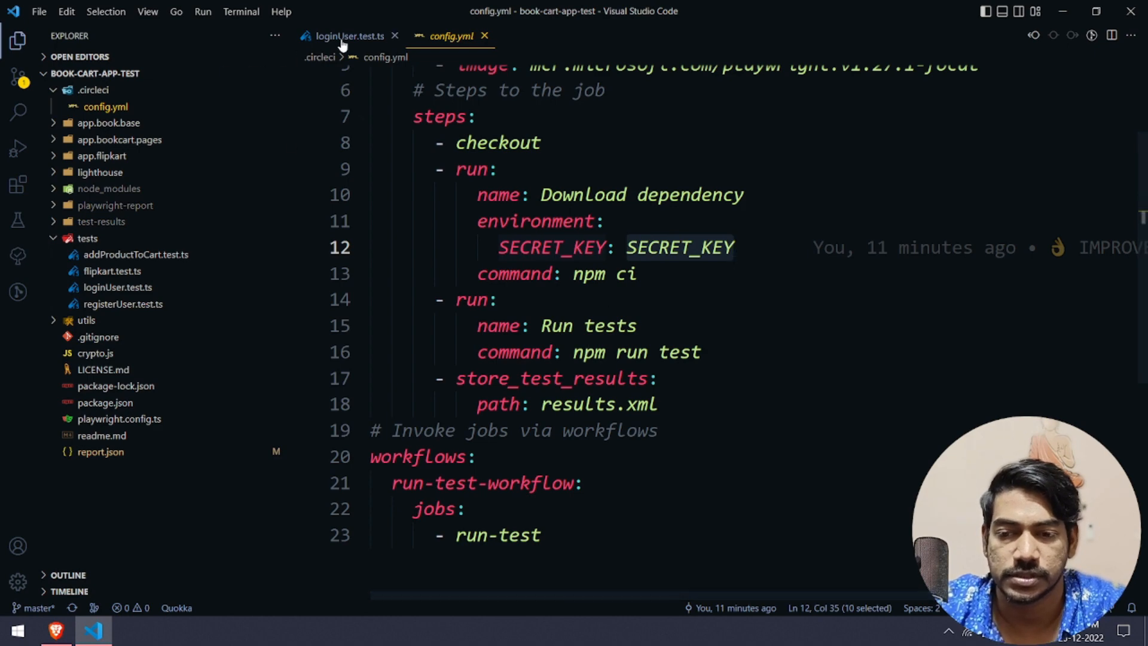
click(348, 36)
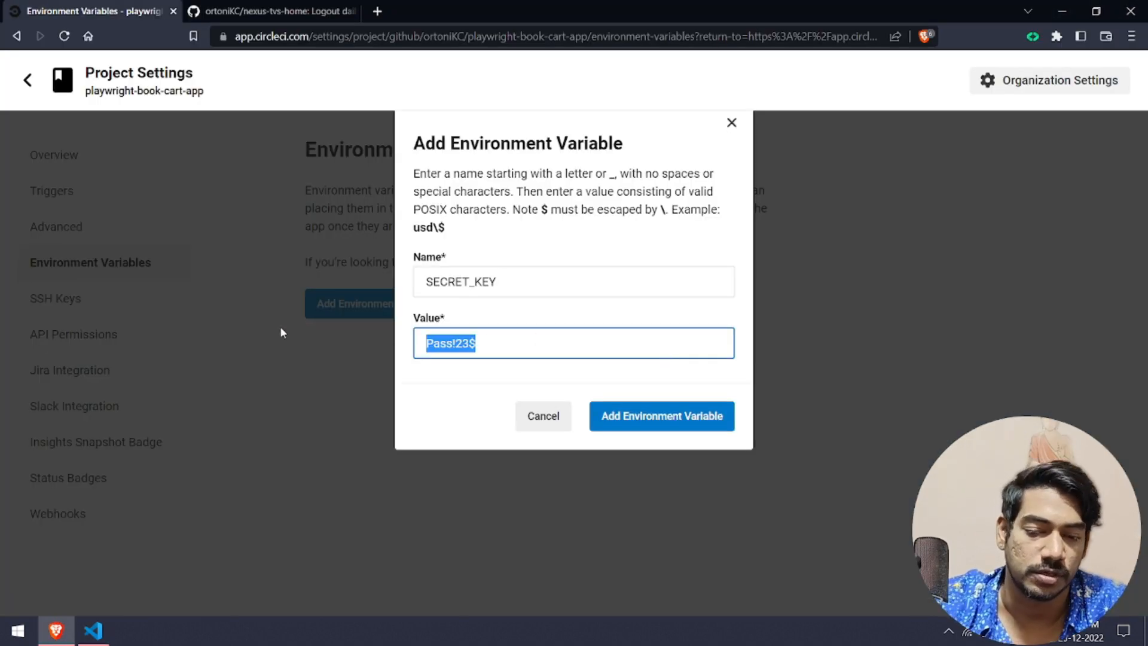
click(662, 416)
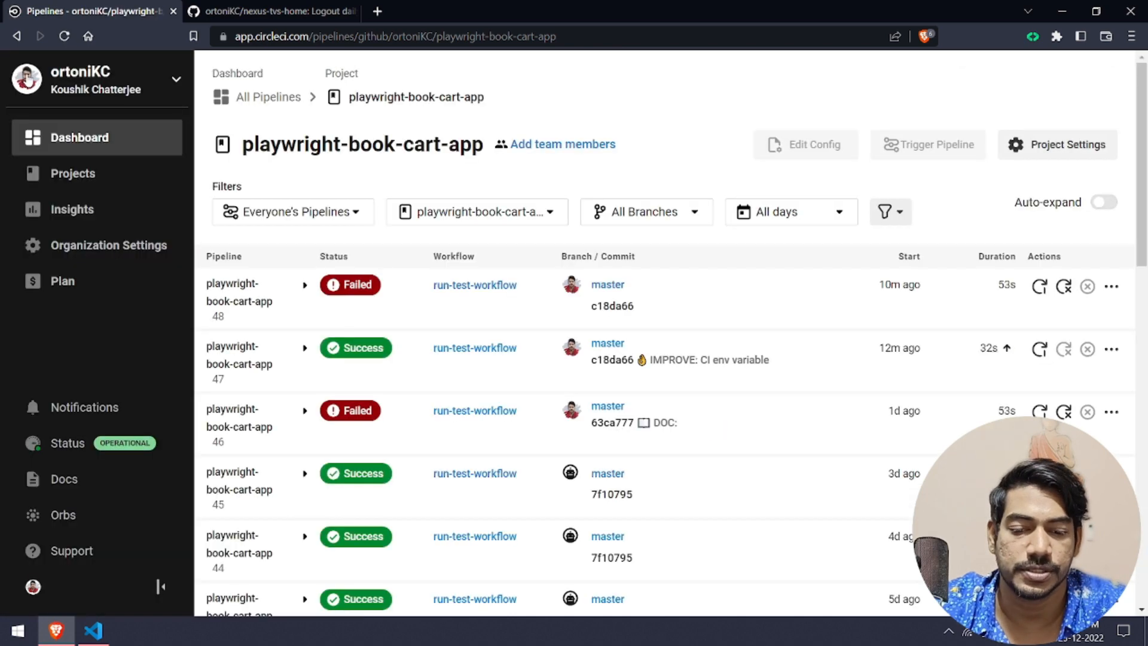
mouse_move(473, 361)
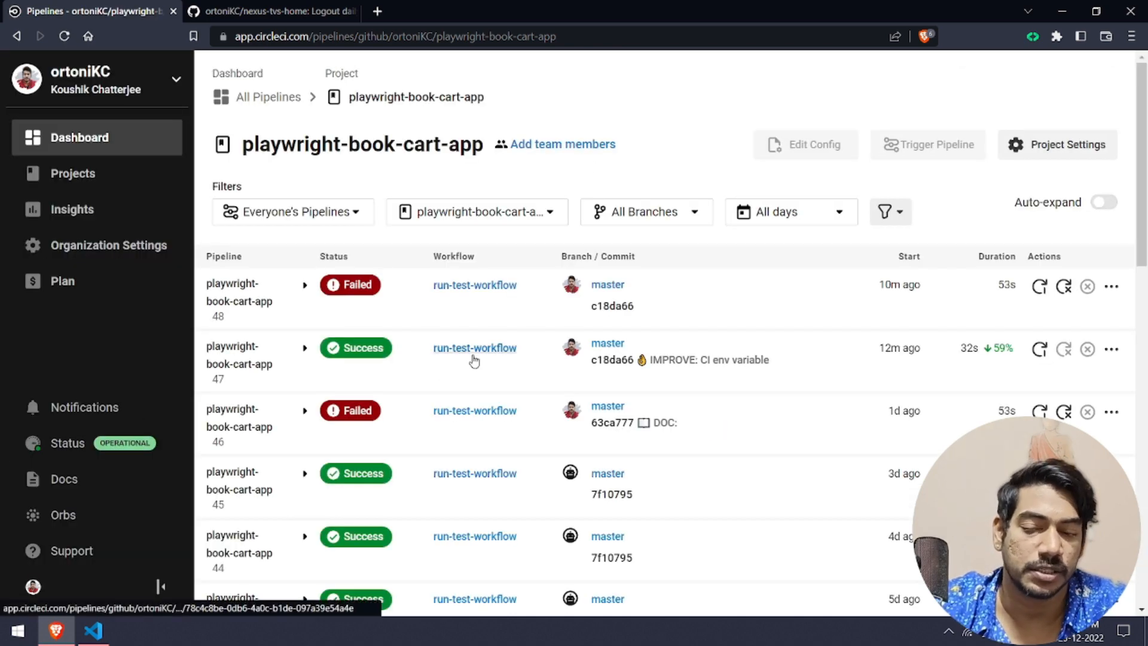
- Filter to the master branch and trigger a new pipeline run on it
click(646, 211)
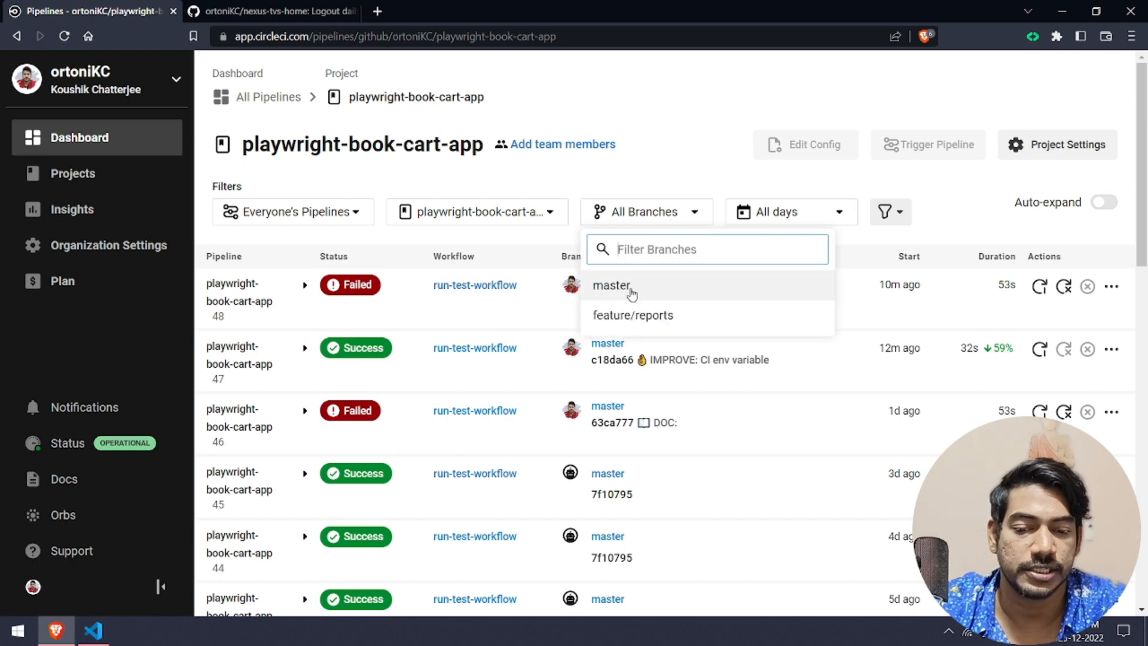
click(613, 286)
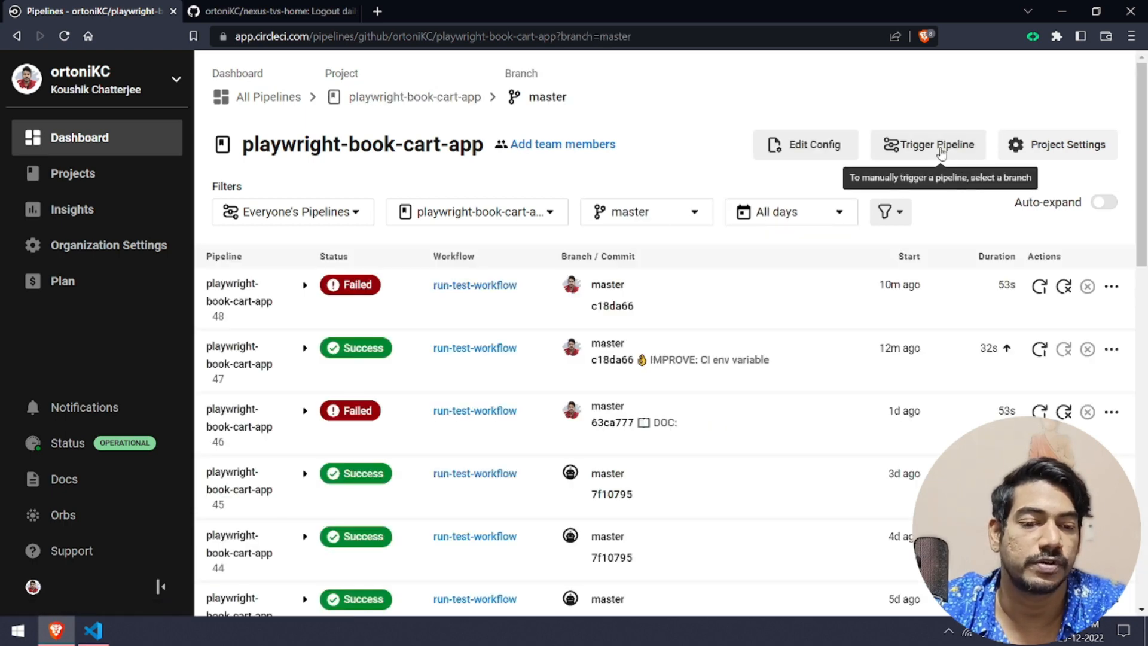
click(935, 144)
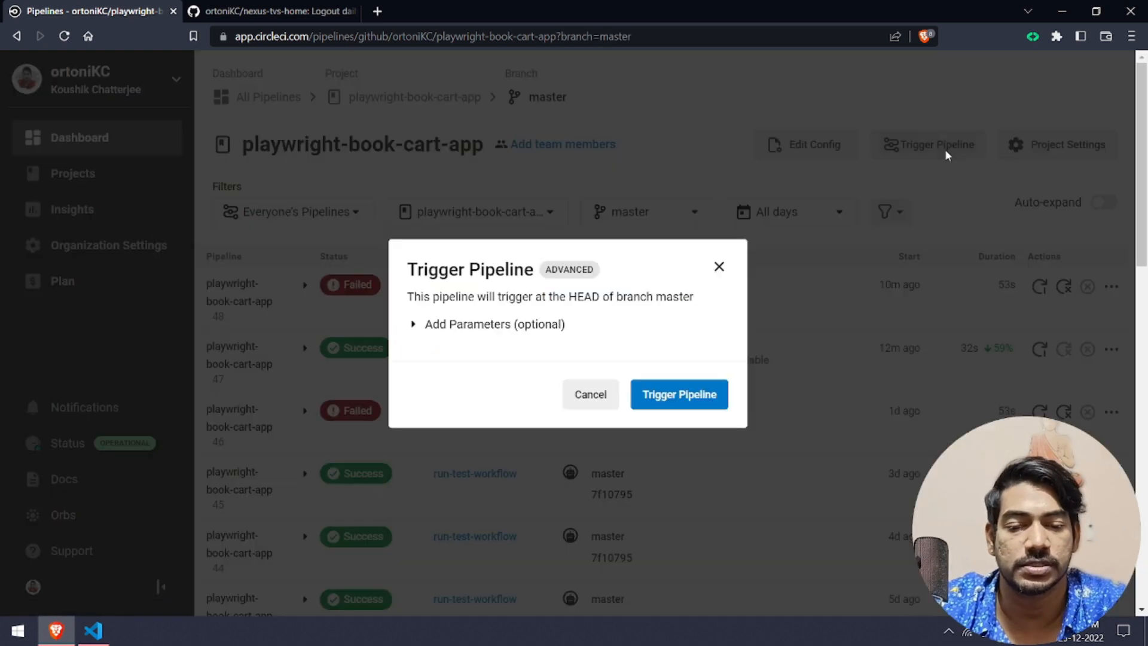
click(679, 395)
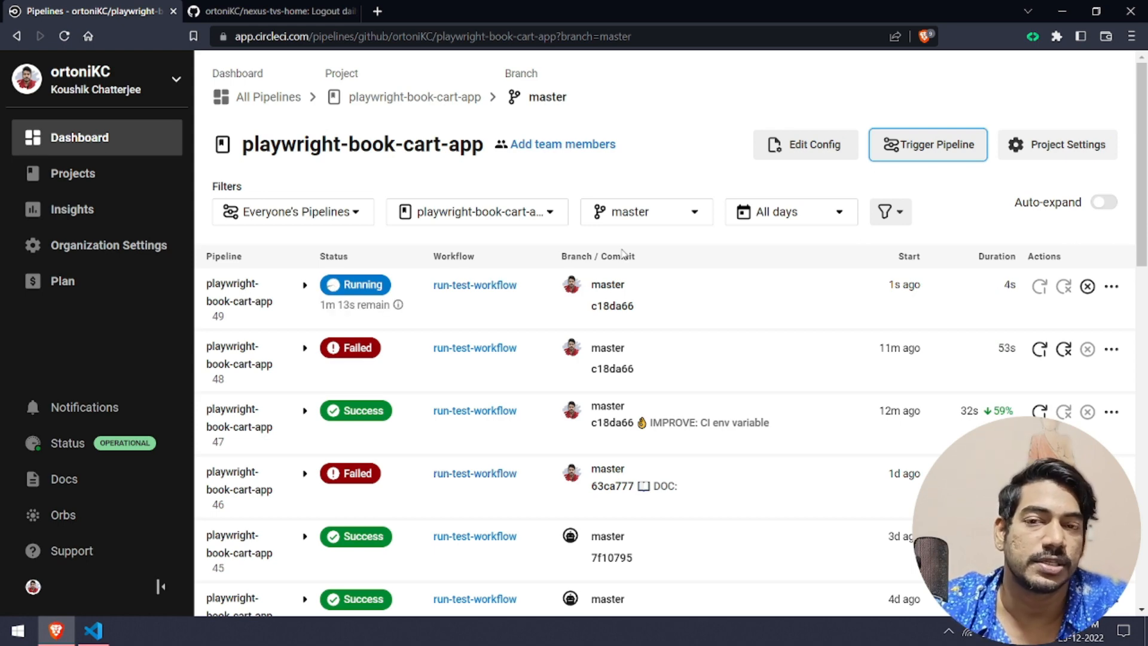
- Highlight process.env.SECRET_KEY in loginUser.test.ts and the SECRET_KEY entry in config.yml
click(93, 631)
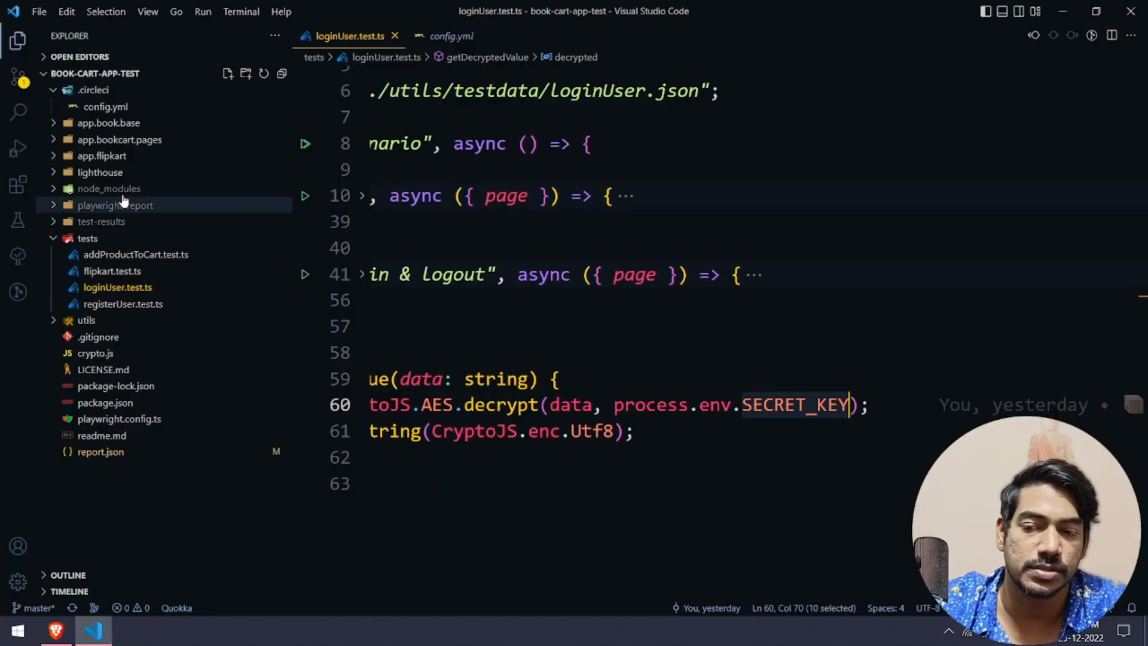
click(450, 36)
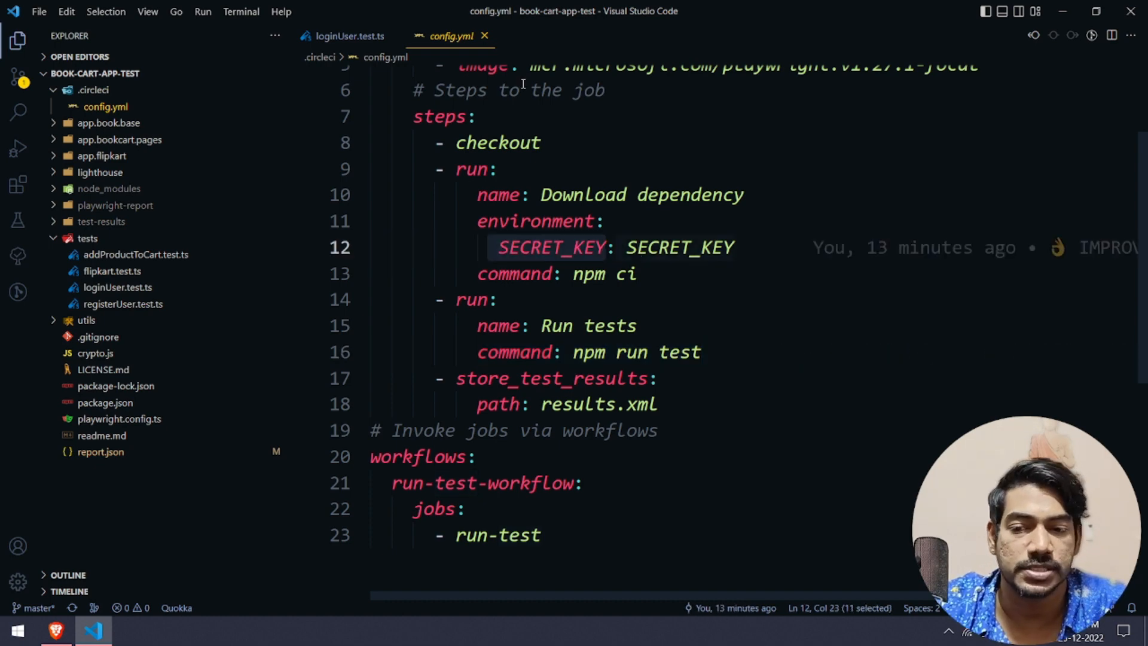
click(345, 36)
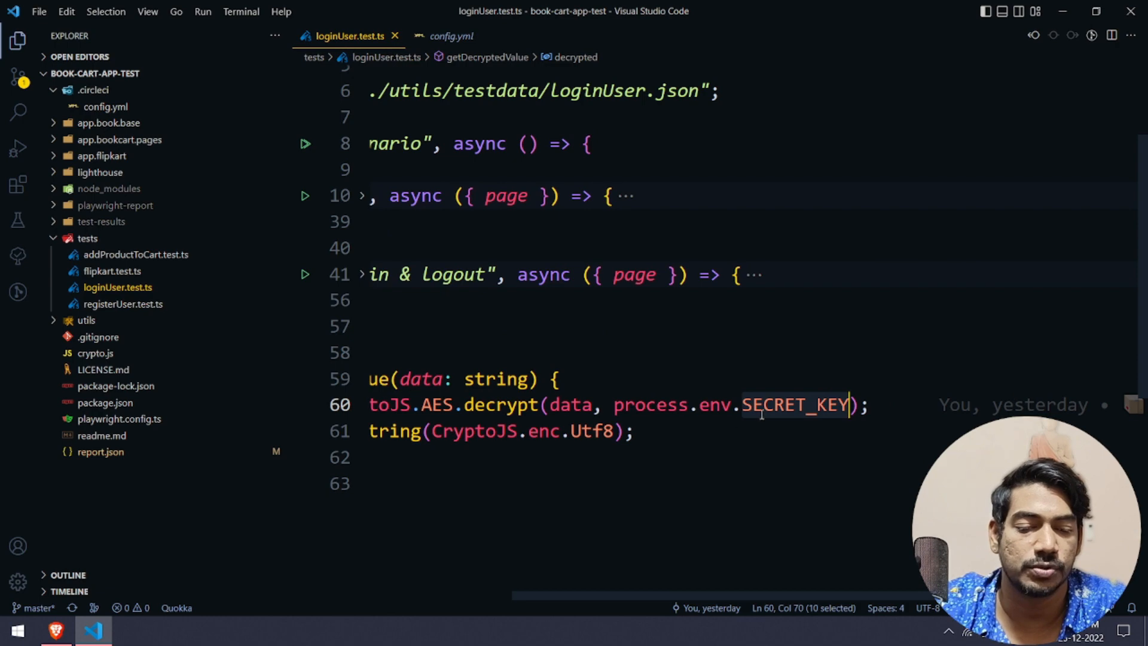
click(449, 36)
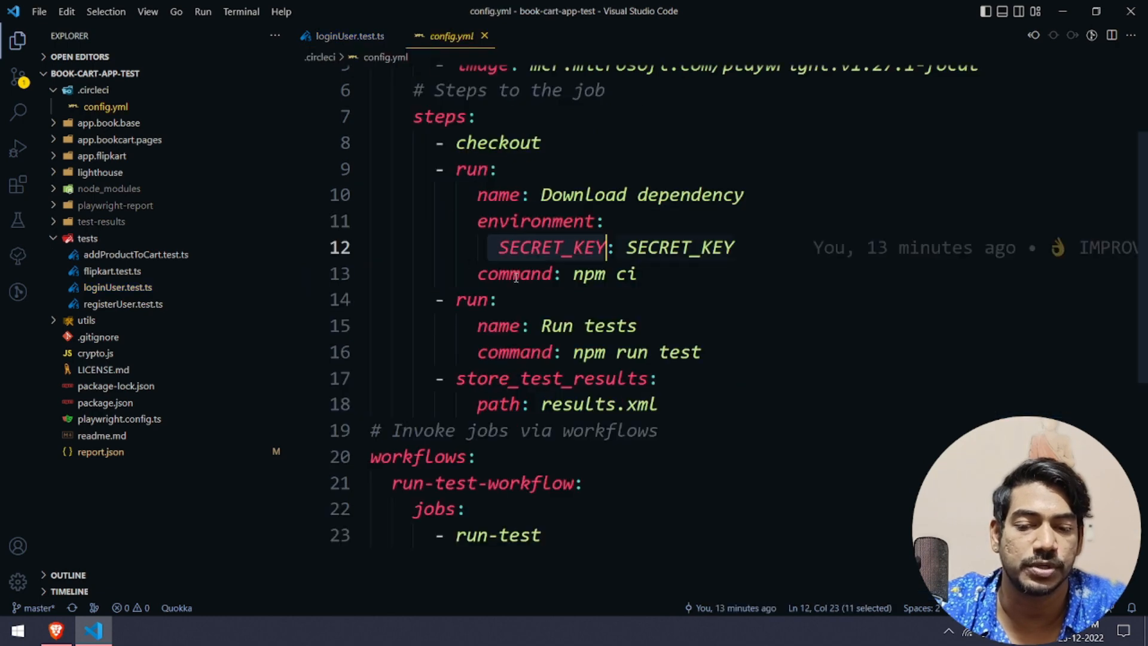
double_click(679, 247)
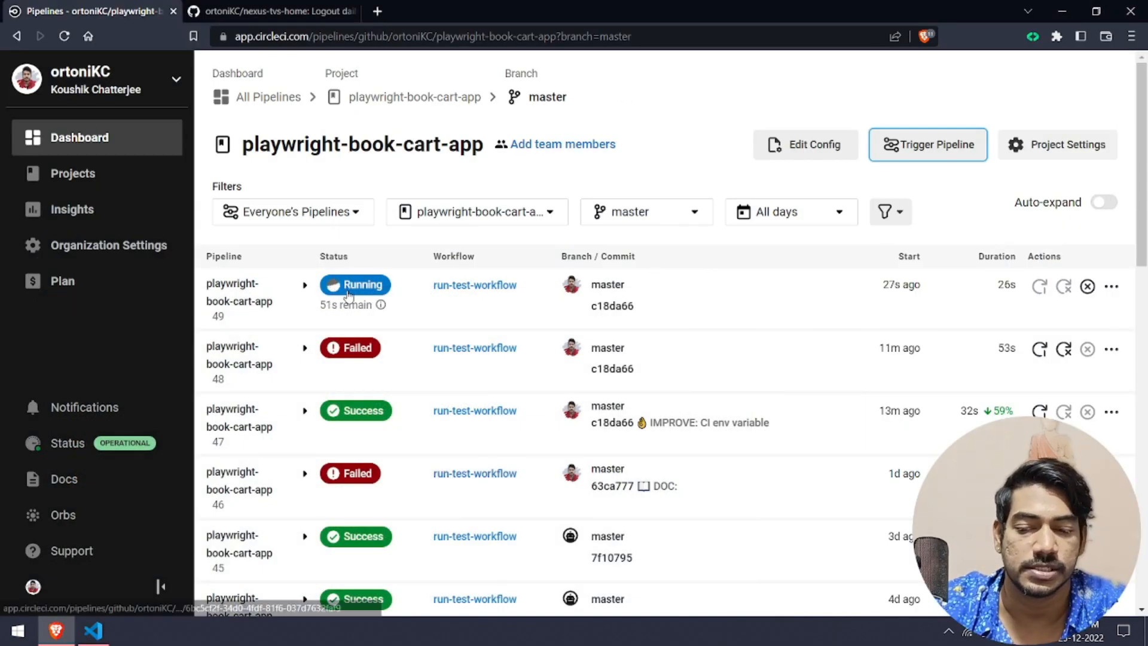
- Watch pipeline 49's run-test job steps succeed, view its Tests tab, and go back to the pipelines
click(473, 285)
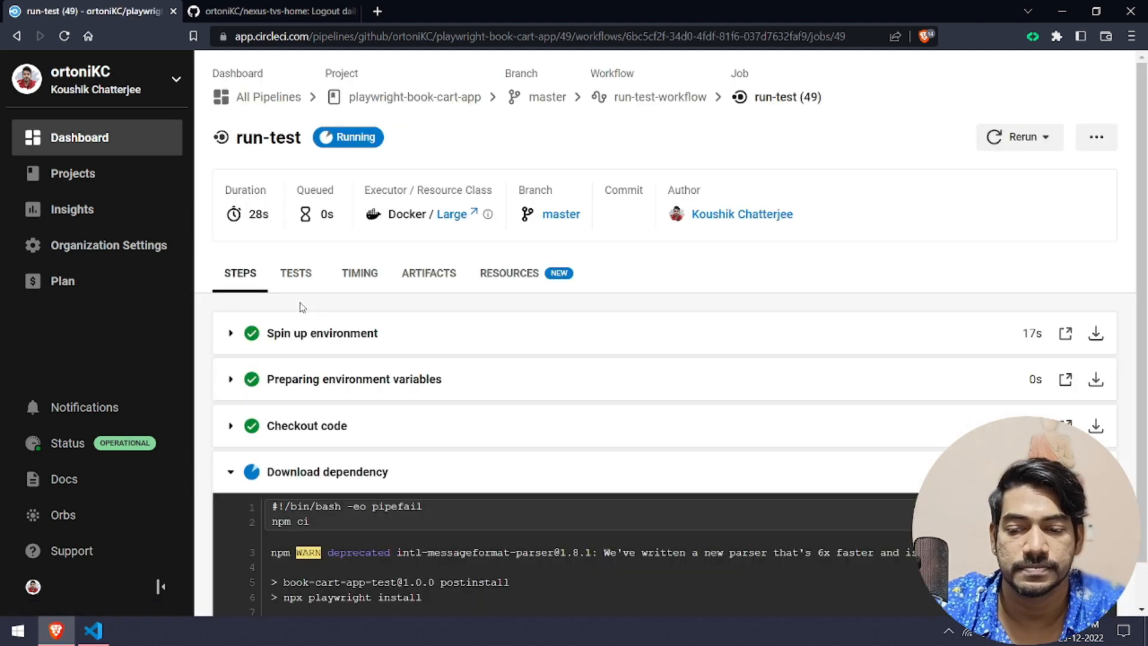
scroll(down, 3)
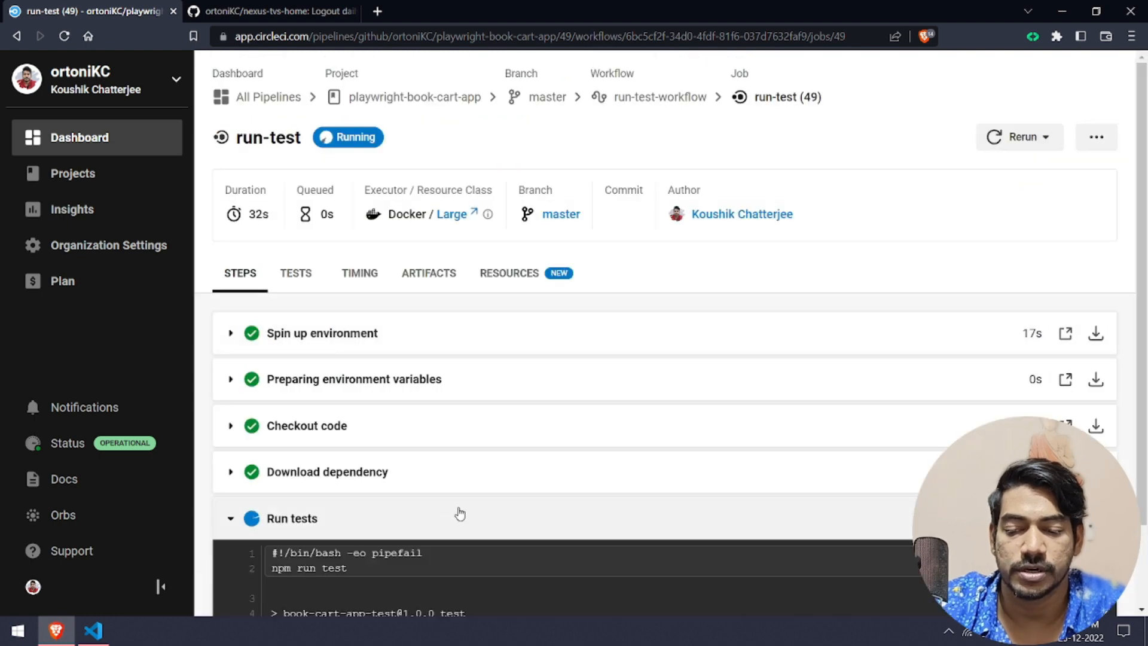
scroll(down, 3)
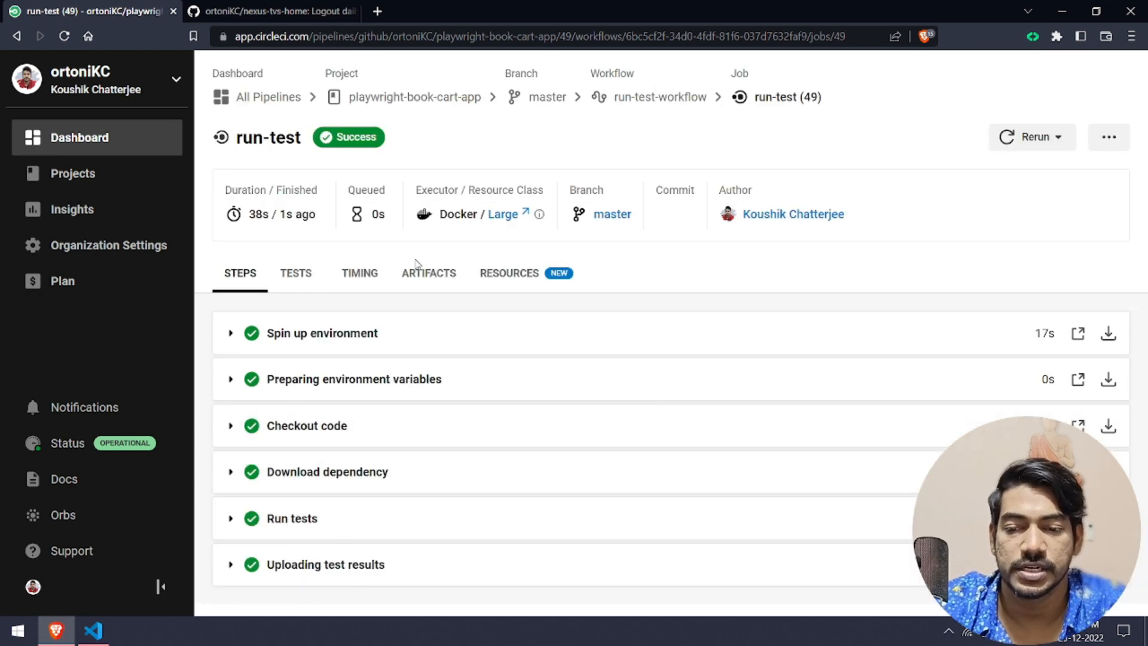
click(296, 272)
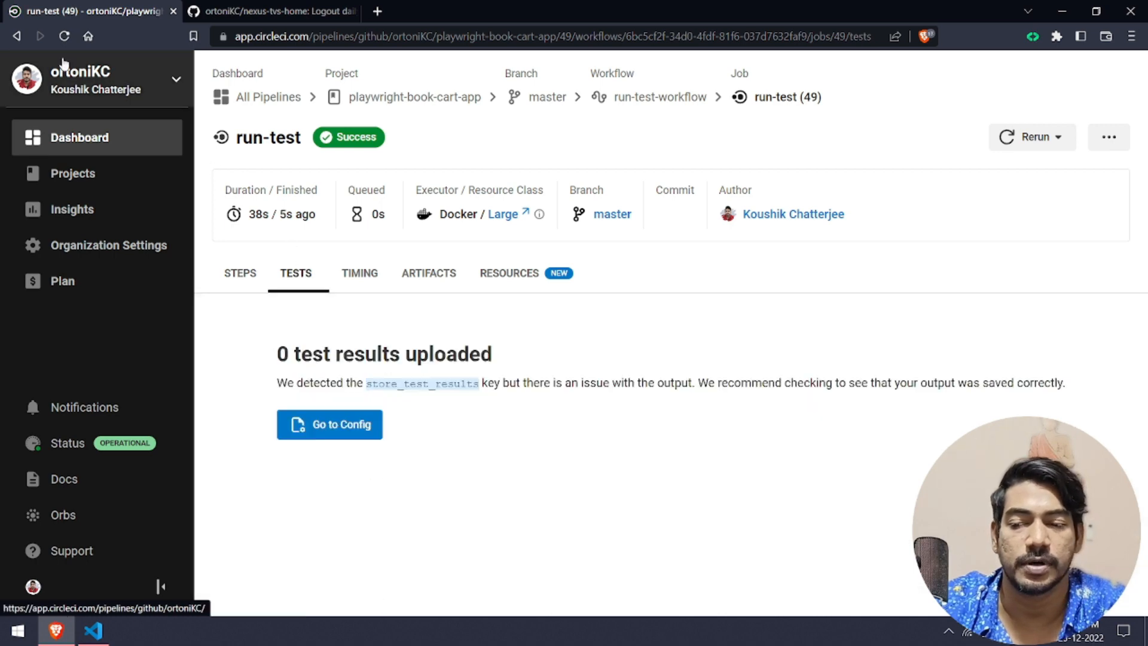
click(65, 36)
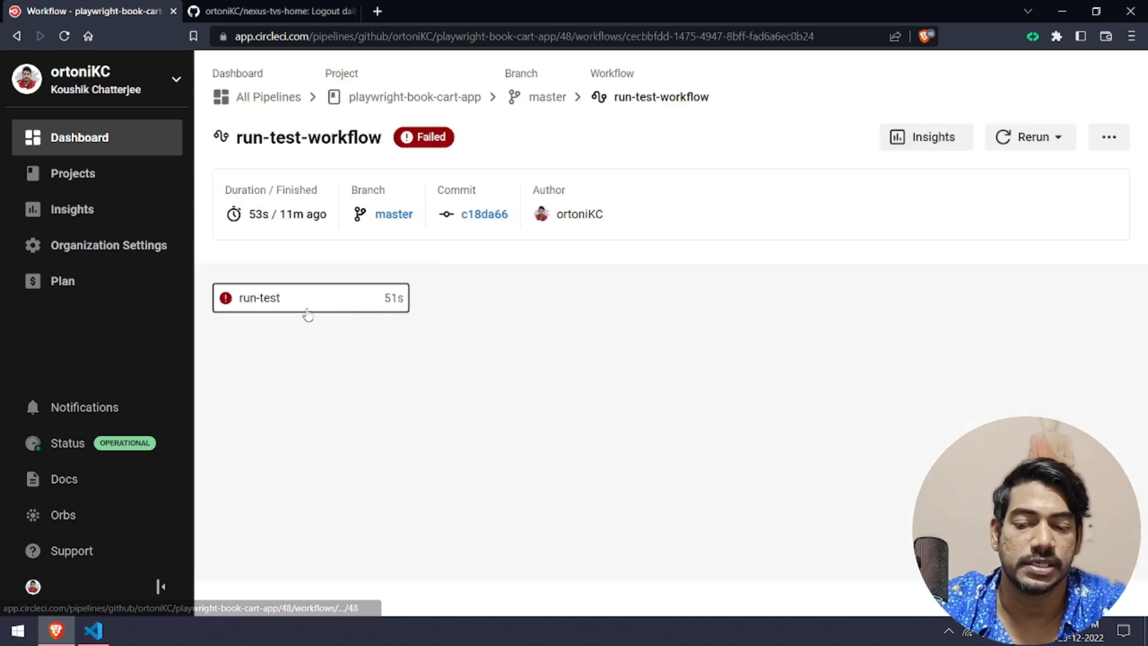
- Review the failed Valid login & logout test output in pipeline 48's run-test job
click(259, 298)
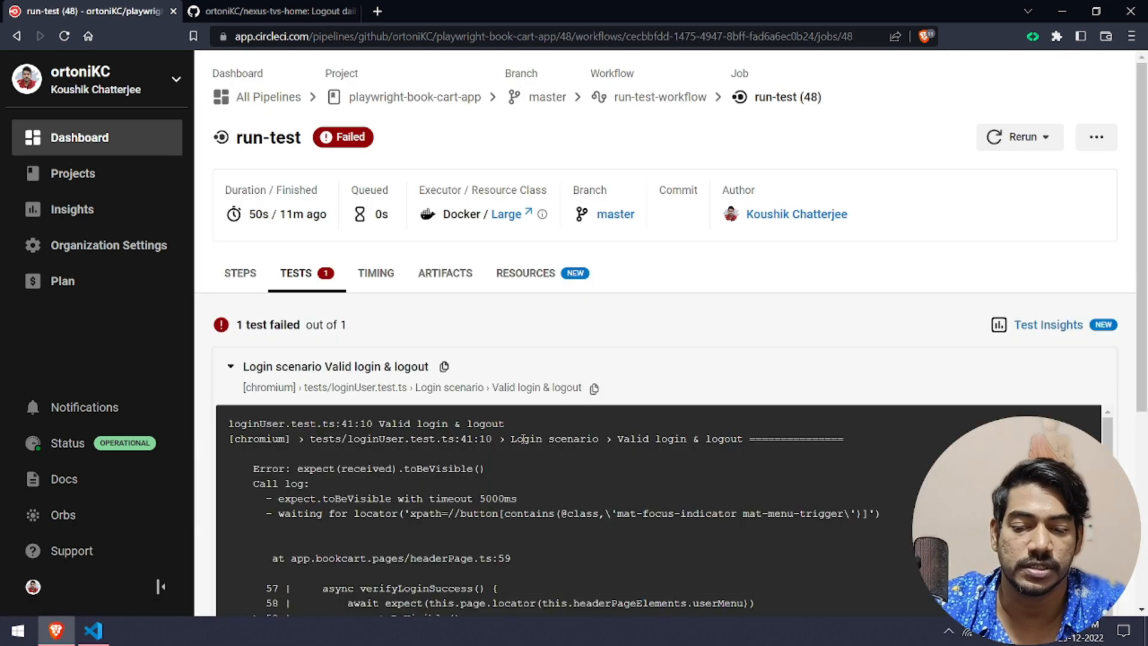
scroll(down, 3)
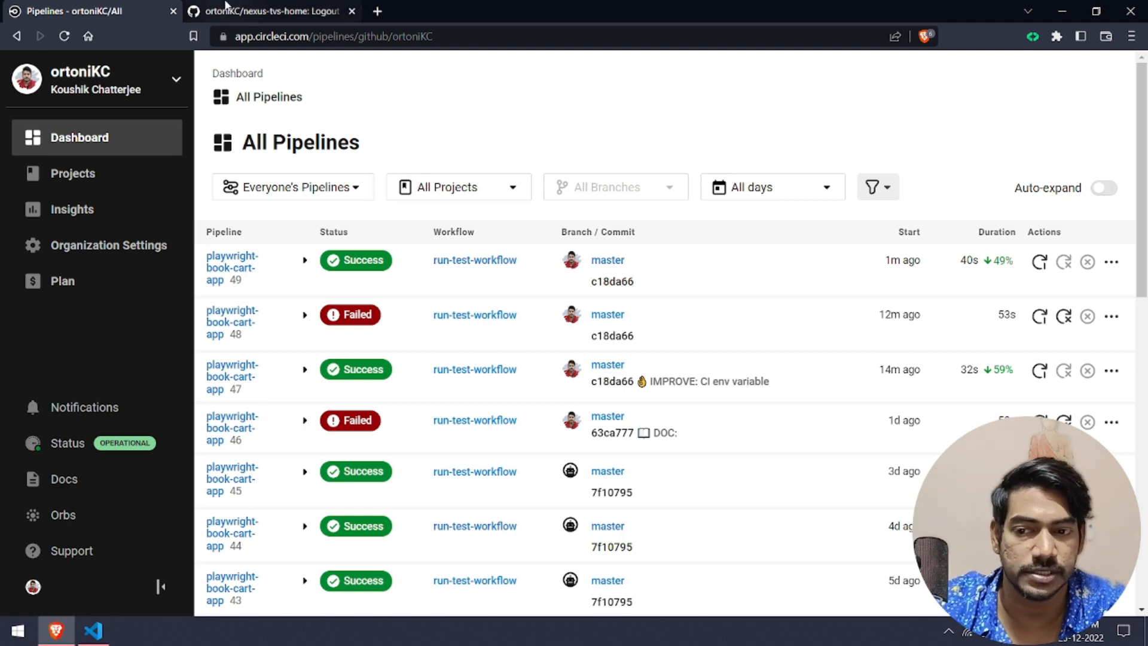
- Show the nexus-tvs-home playwright.yml workflow file under .github/workflows in GitHub
click(274, 10)
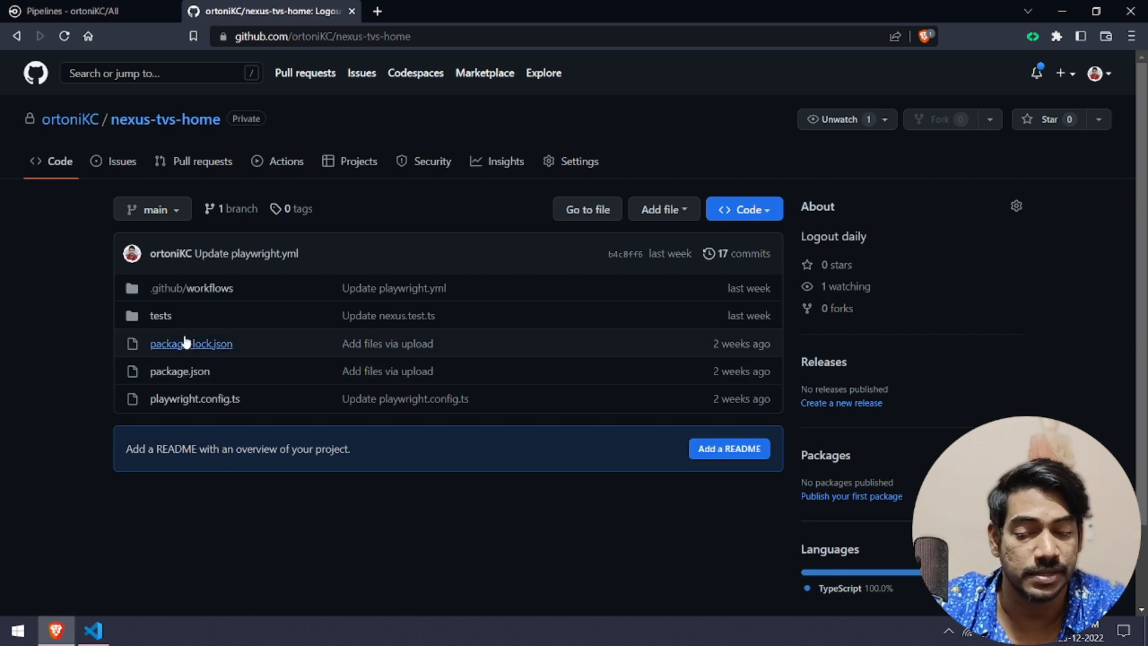
click(190, 288)
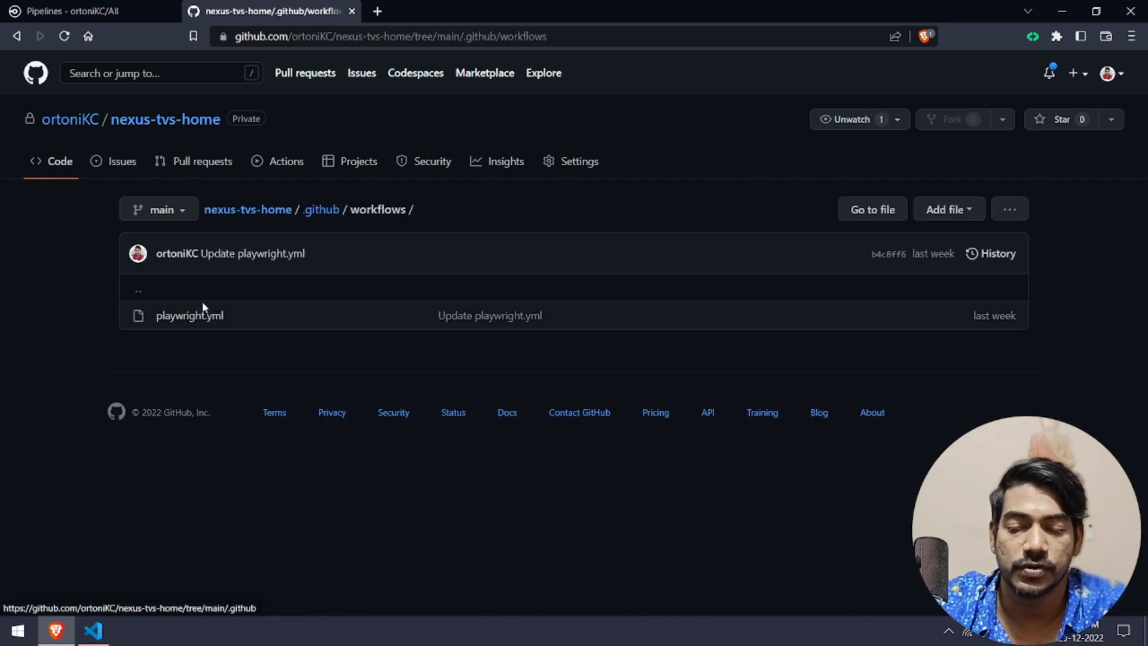
click(189, 315)
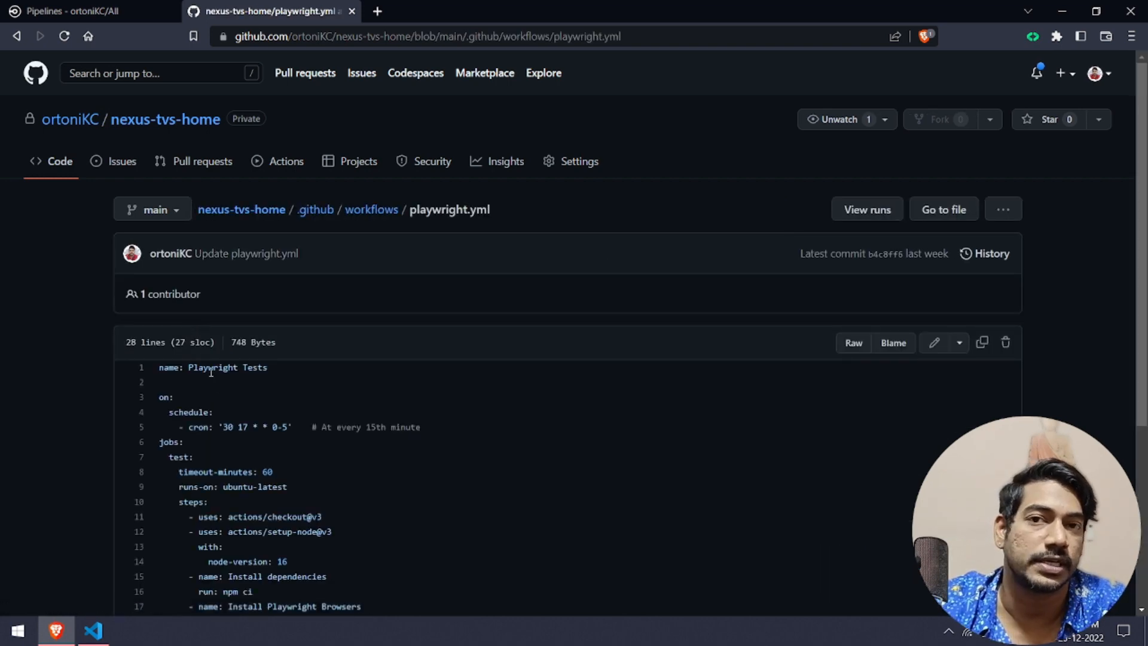
scroll(down, 3)
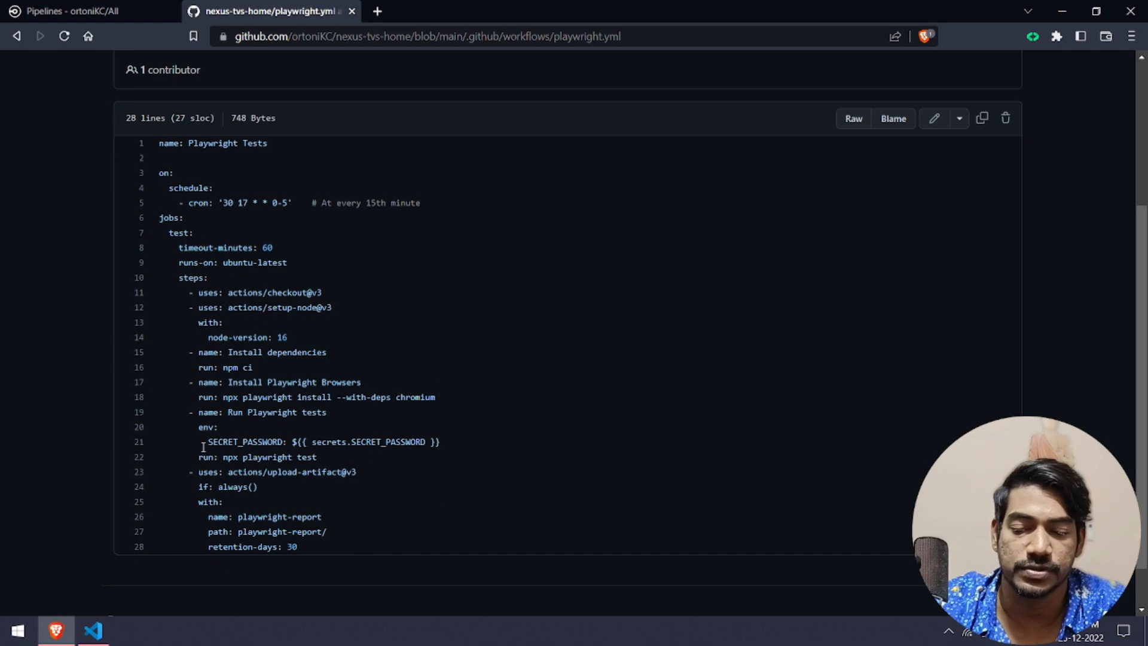
mouse_move(273, 433)
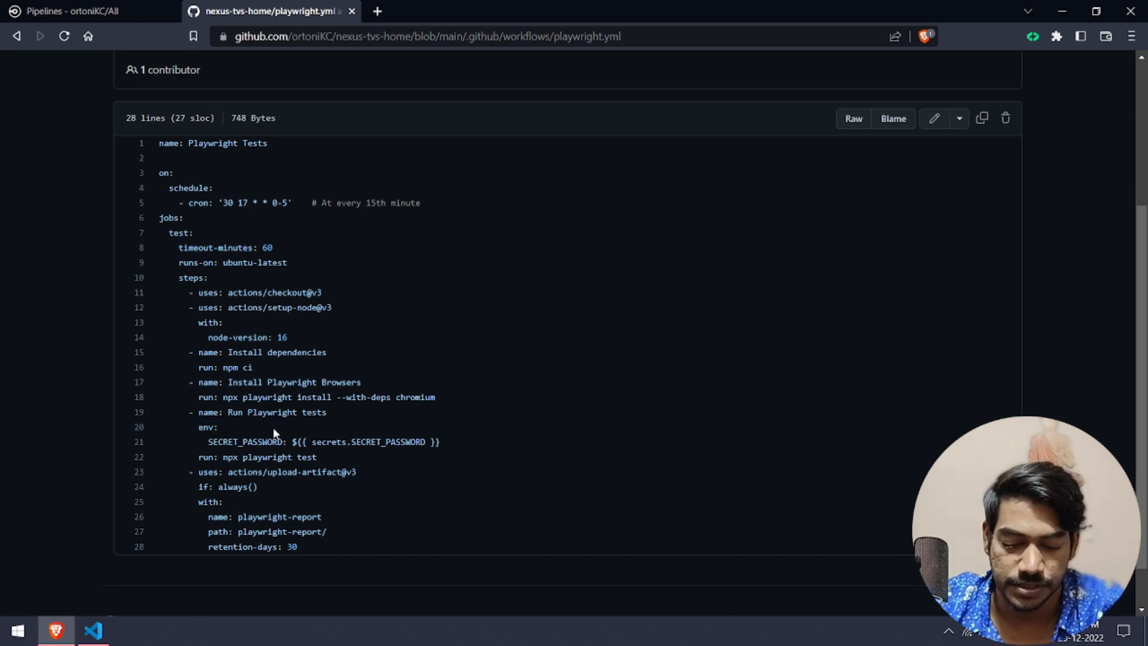
- Highlight line 21 where the test step reads SECRET_PASSWORD from secrets.SECRET_PASSWORD
scroll(down, 3)
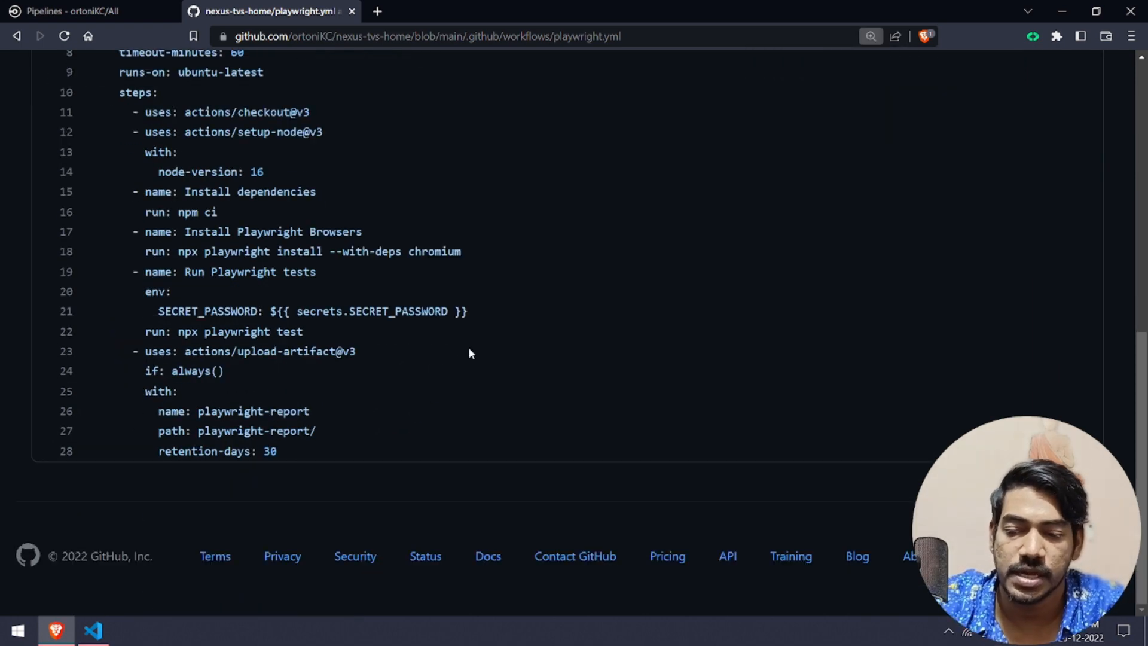
double_click(205, 310)
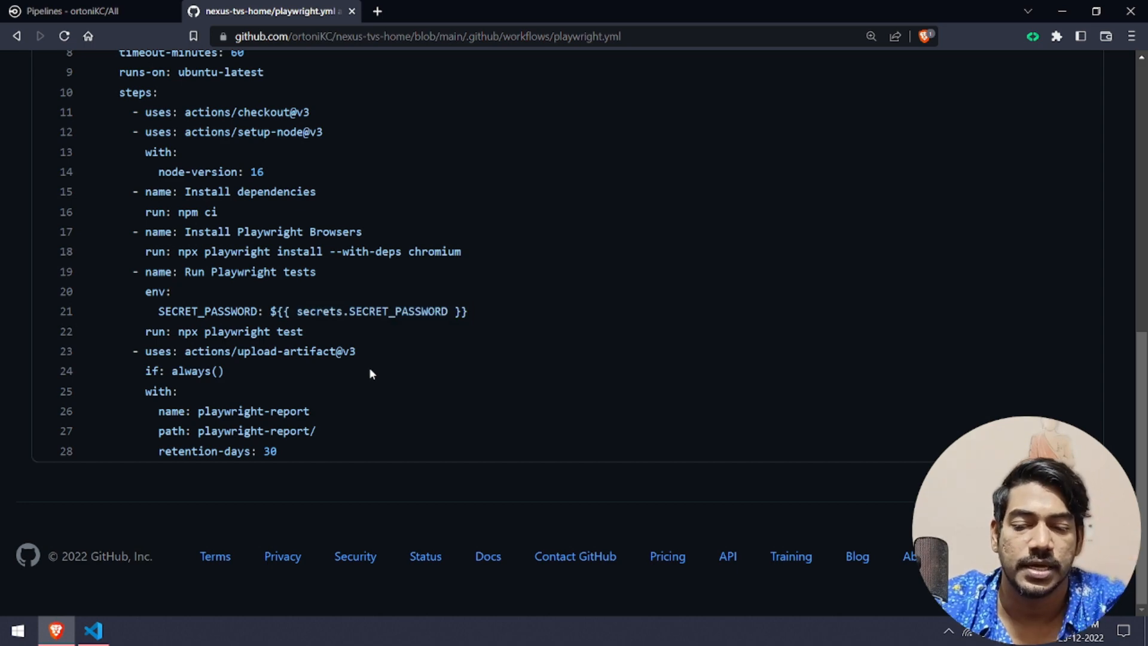
double_click(399, 311)
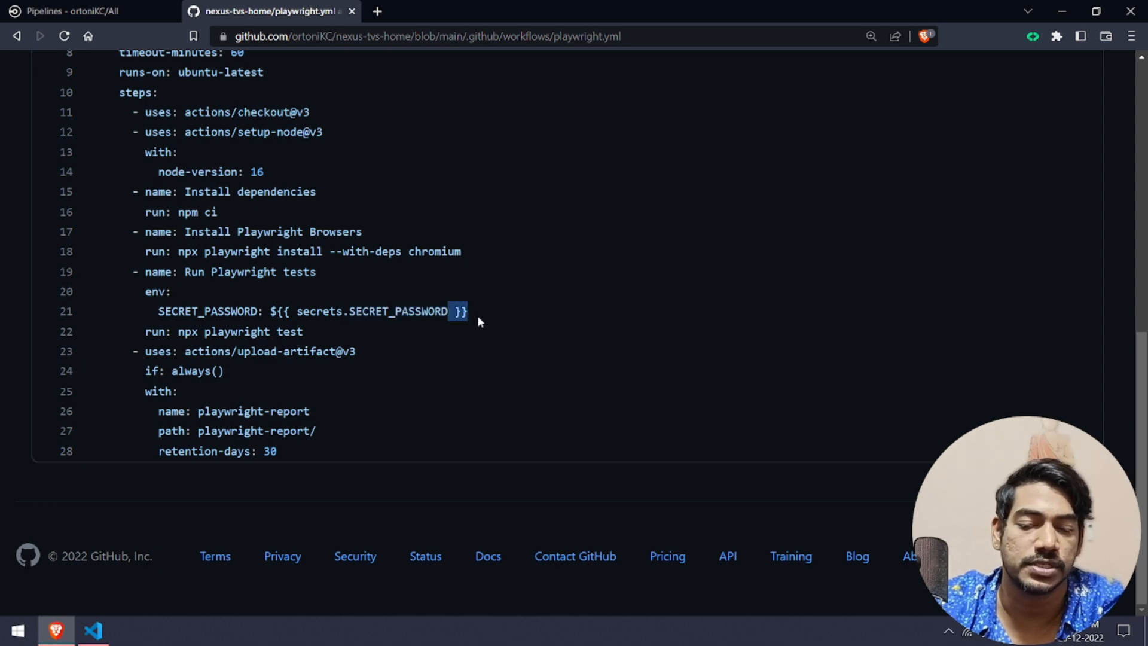
double_click(400, 311)
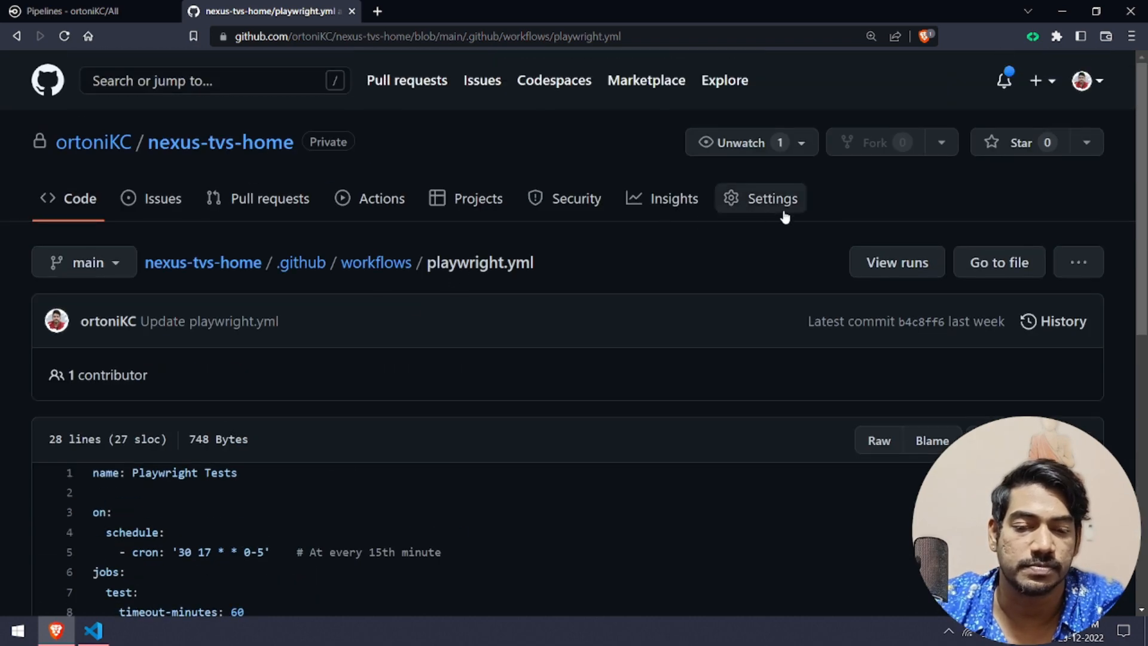
- Show the repository's SECRET_PASSWORD Actions secret and its update form in Settings
click(773, 198)
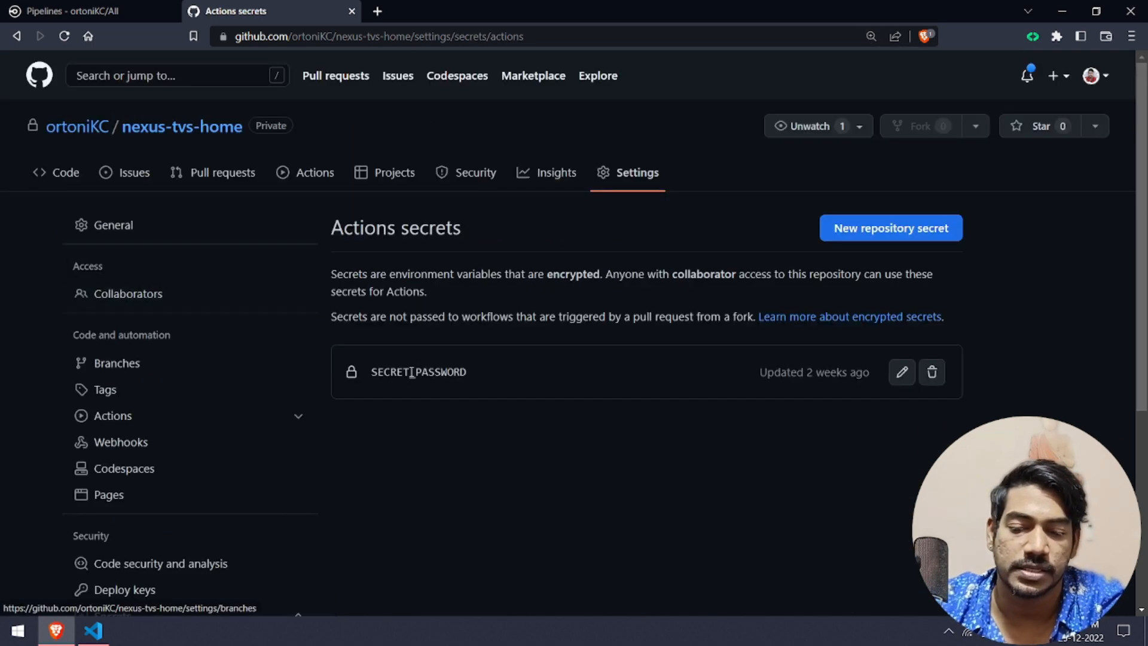
double_click(419, 372)
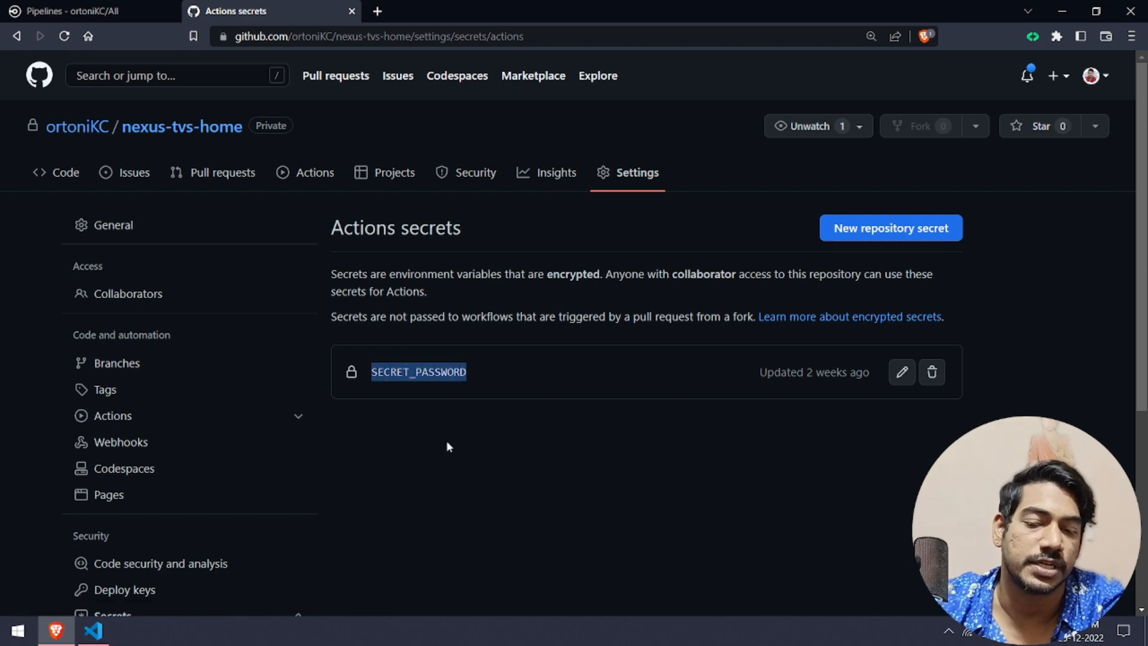
click(902, 372)
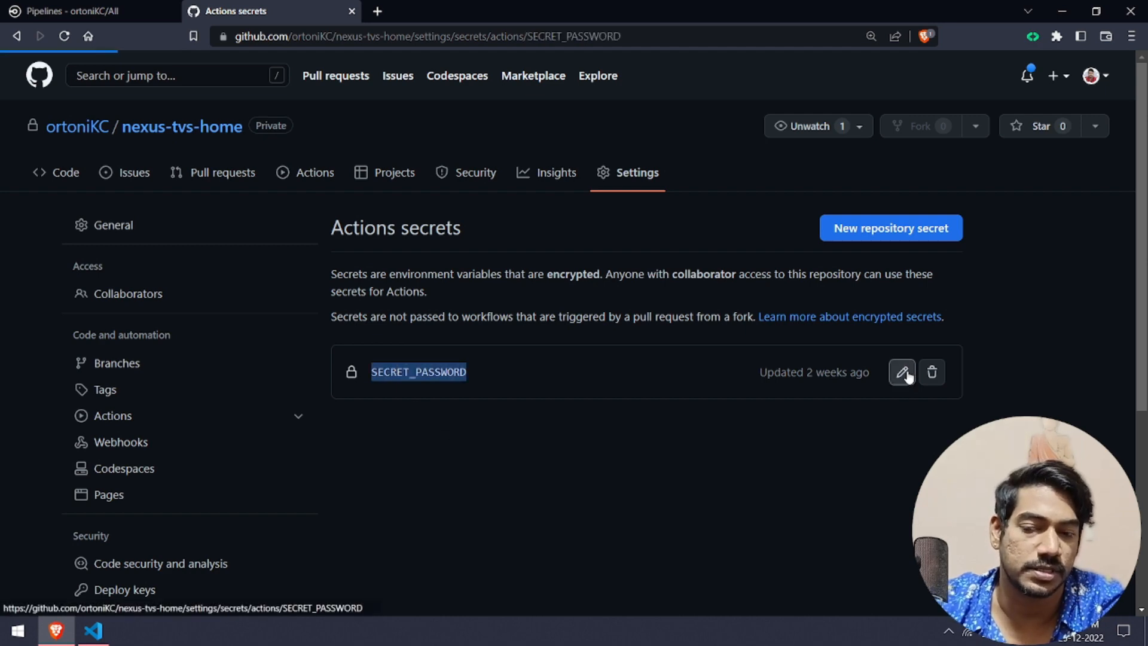
click(901, 371)
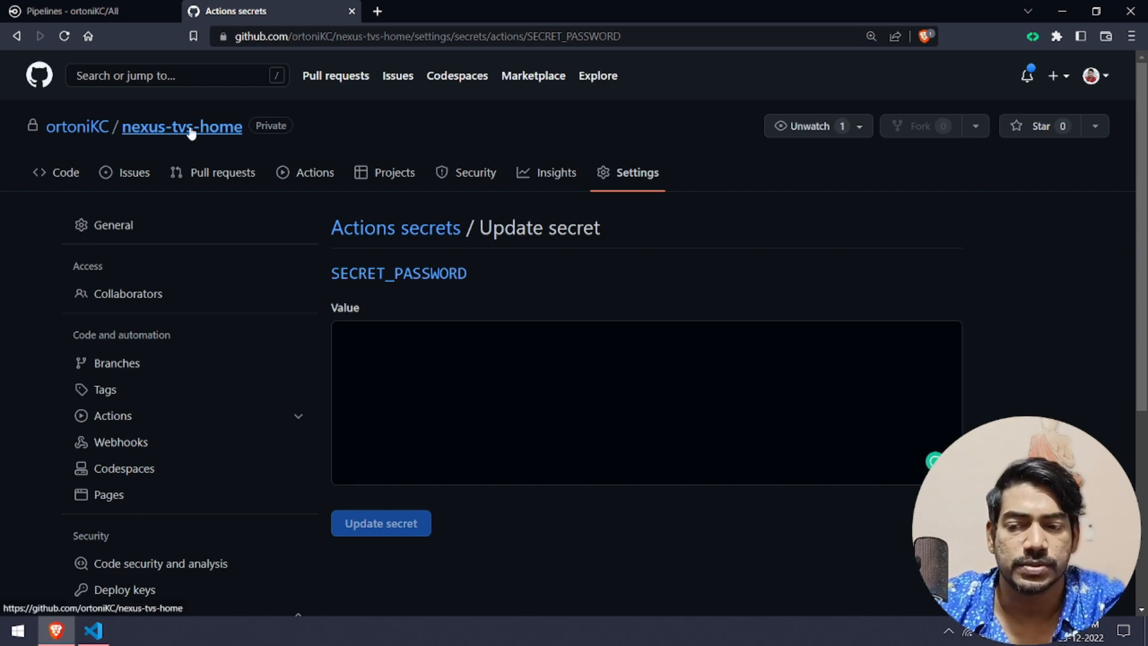
- Return to the nexus-tvs-home main page, then back to the CircleCI pipeline list
click(182, 127)
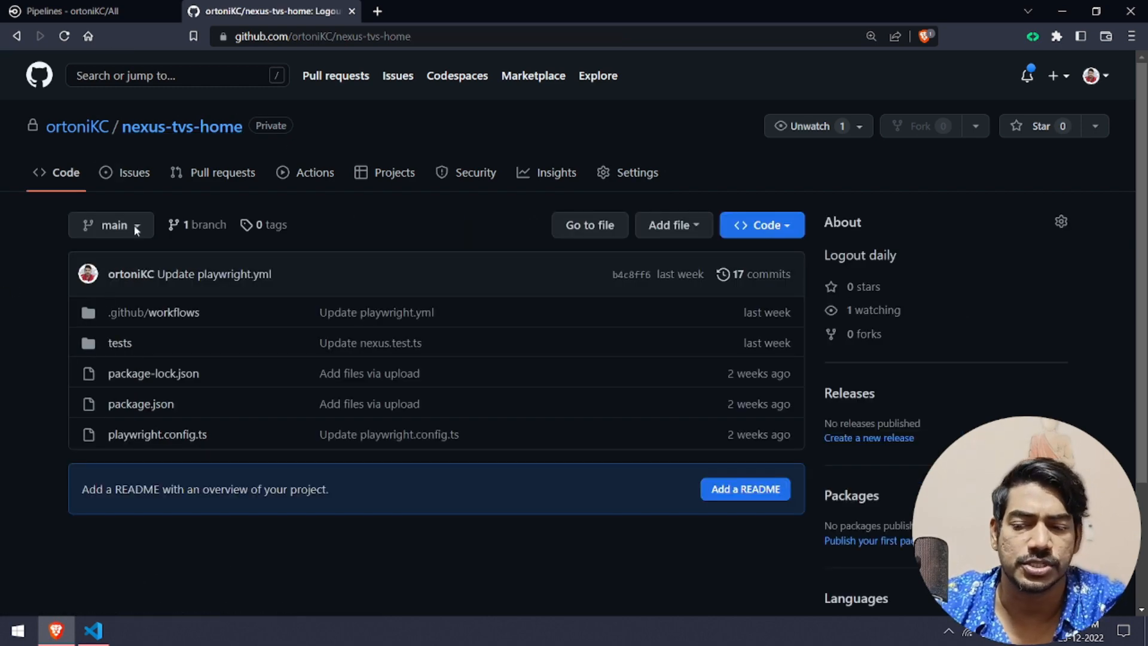
click(78, 12)
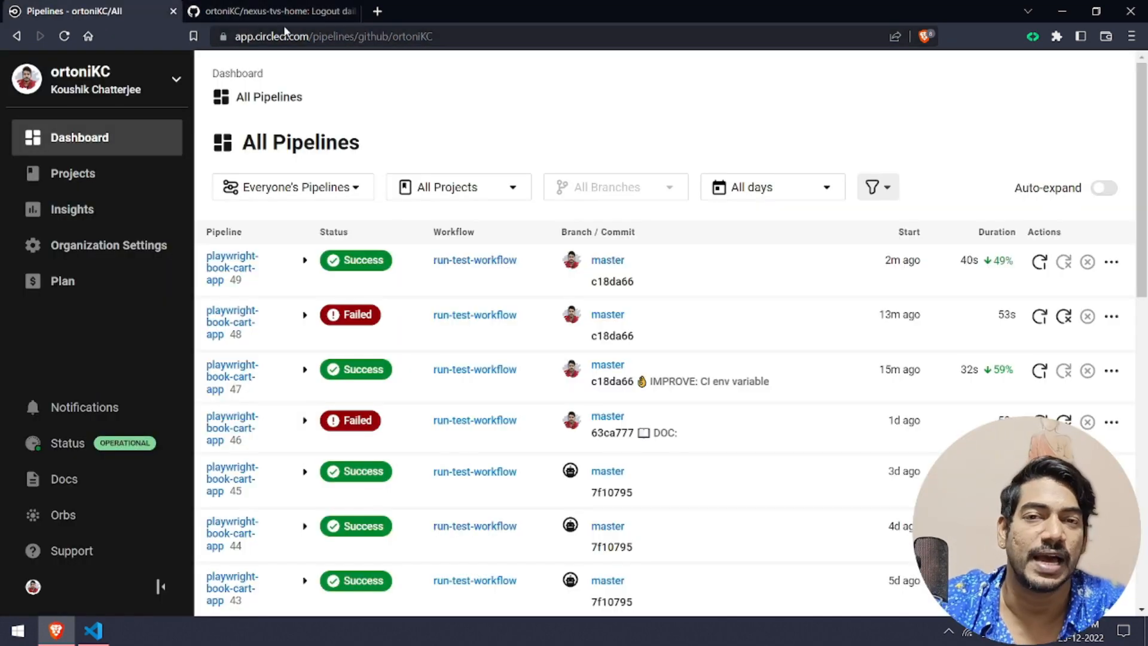
mouse_move(650, 139)
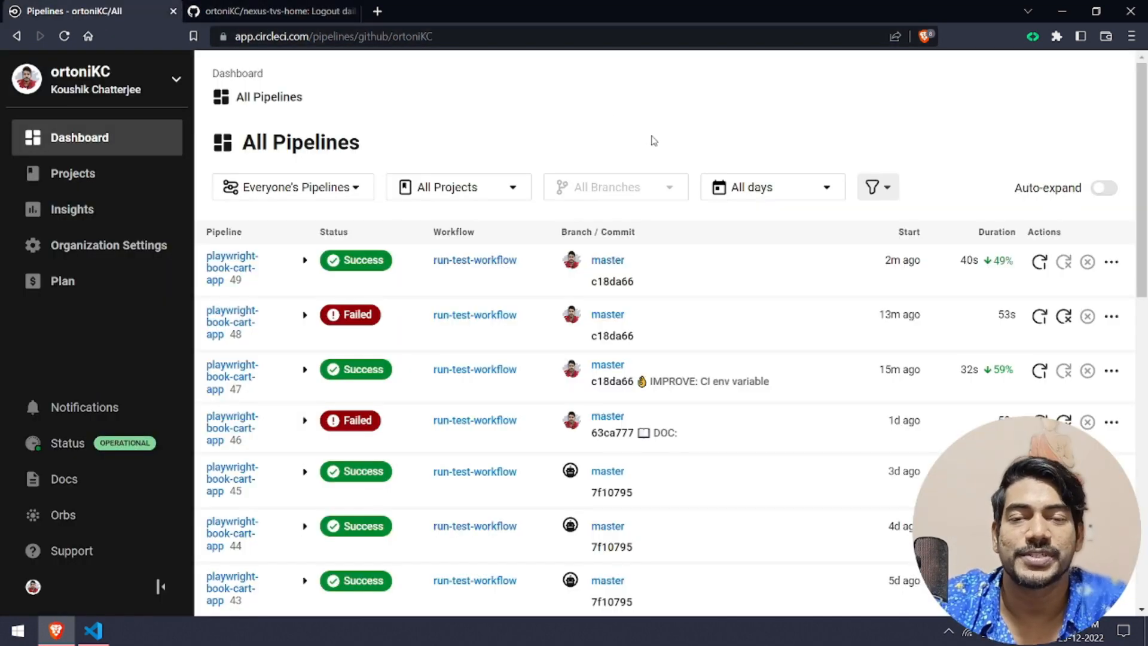